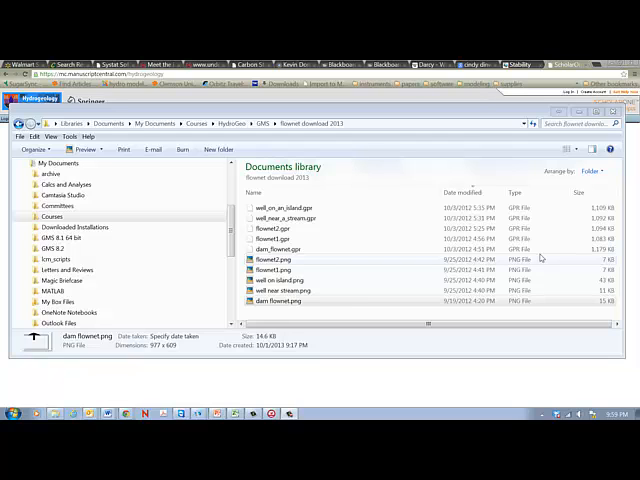
pyautogui.moveTo(344, 260)
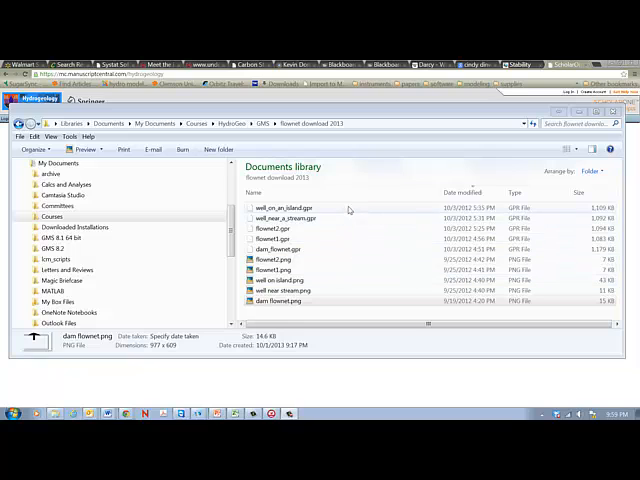
pyautogui.moveTo(352, 252)
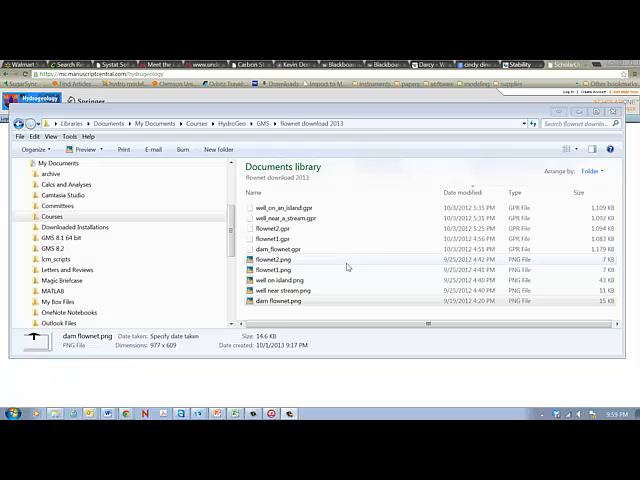
# Look over the flownet download folder, then bring the GMS 9.1 window forward.
pyautogui.click(290, 300)
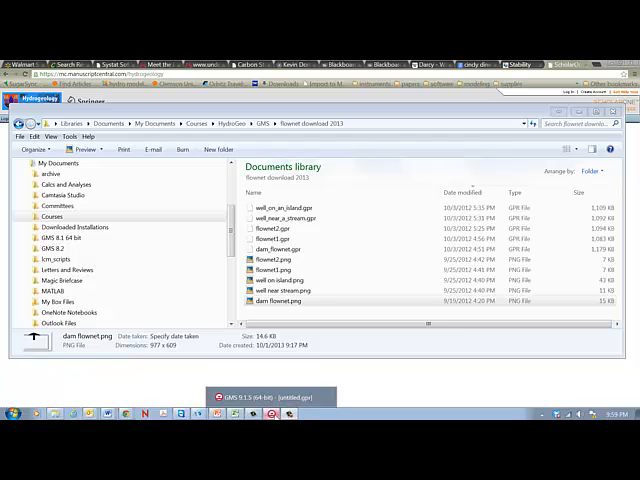
pyautogui.click(266, 396)
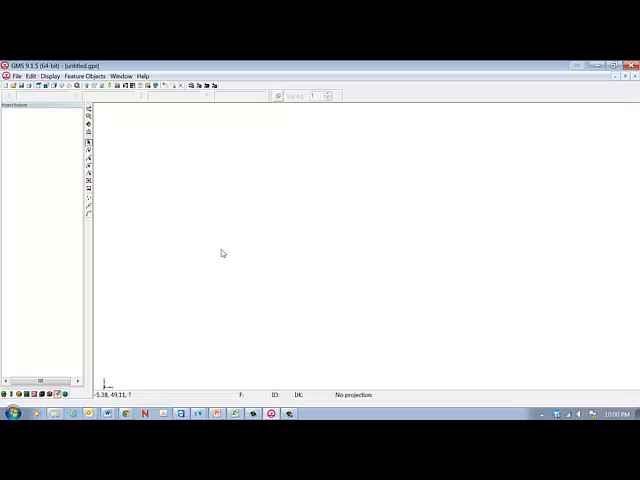
pyautogui.moveTo(216, 250)
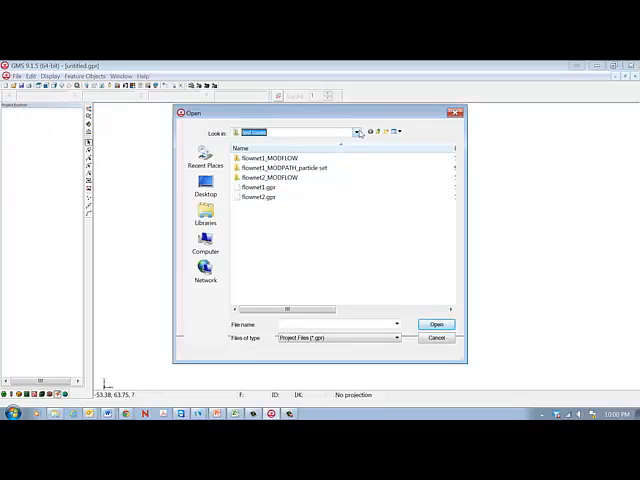
# Open flownet.gpr from the flownet download 2013 folder under the GMS folder.
pyautogui.click(372, 132)
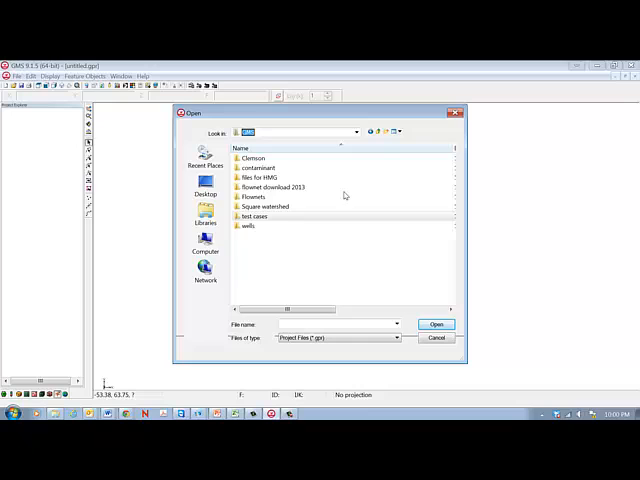
pyautogui.click(284, 188)
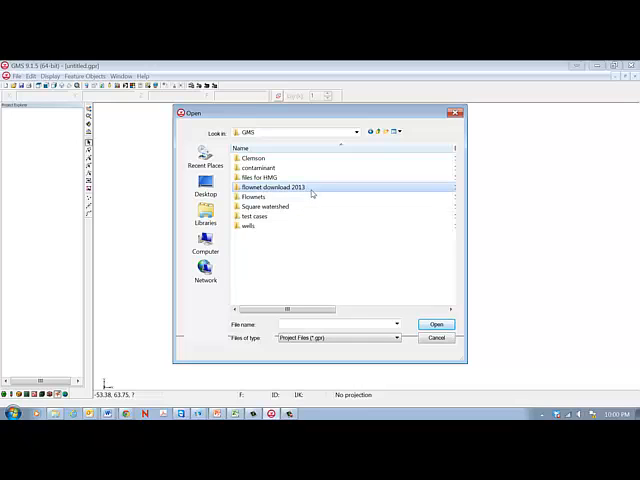
pyautogui.click(278, 188)
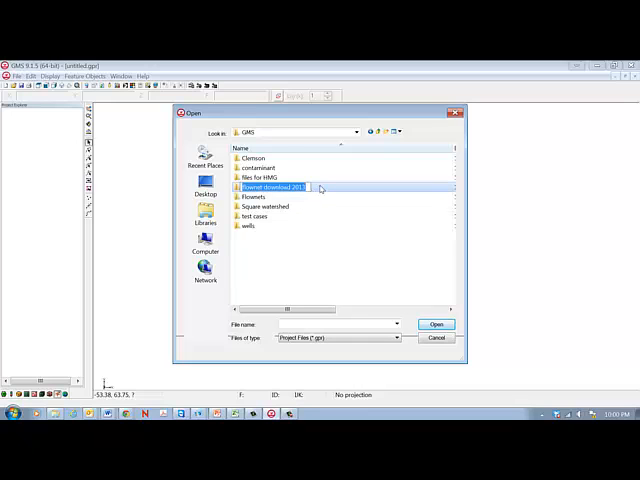
pyautogui.doubleClick(276, 188)
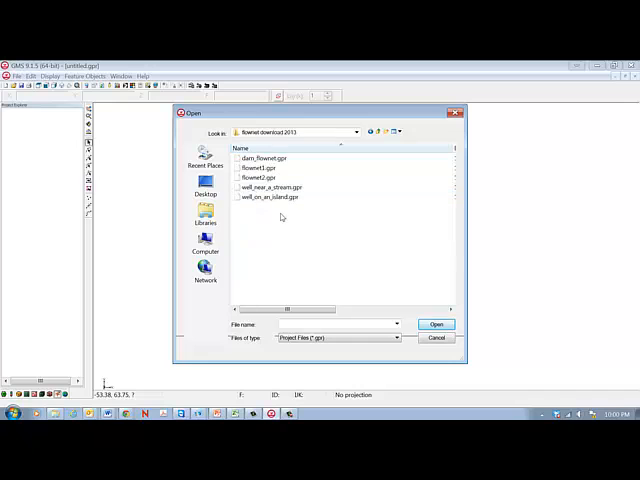
pyautogui.click(264, 168)
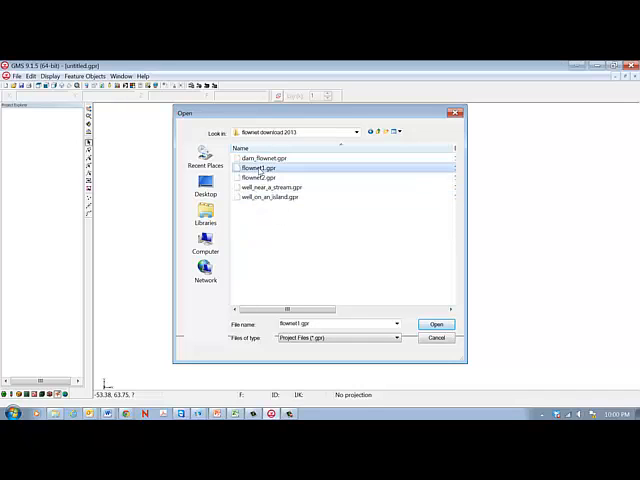
pyautogui.click(436, 324)
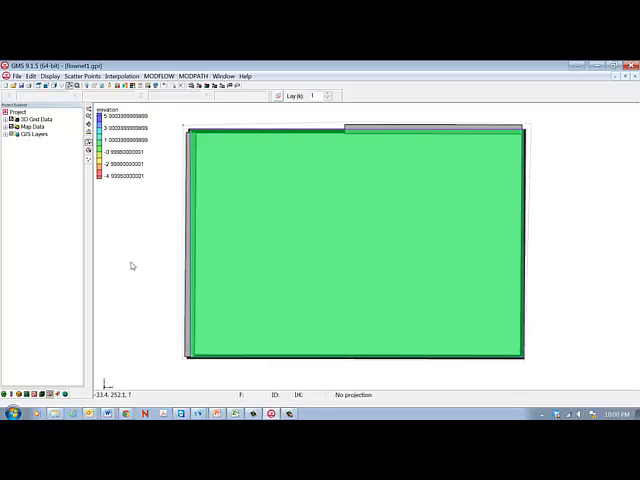
pyautogui.moveTo(422, 302)
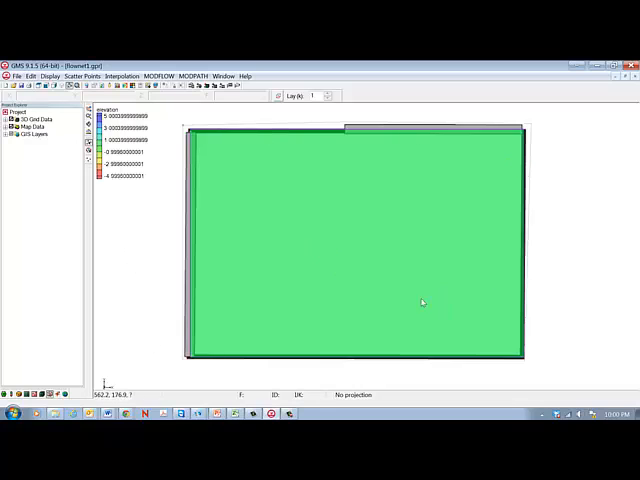
# Hide the 3D grid, expand GIS Layers to reveal the two flownet images, then show the grid again.
pyautogui.click(32, 132)
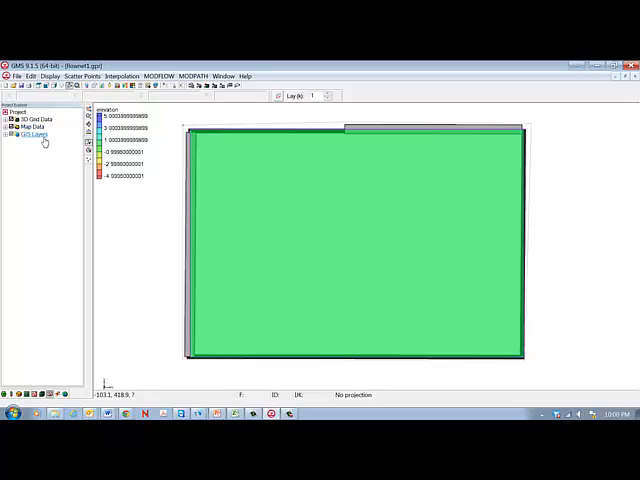
pyautogui.click(32, 118)
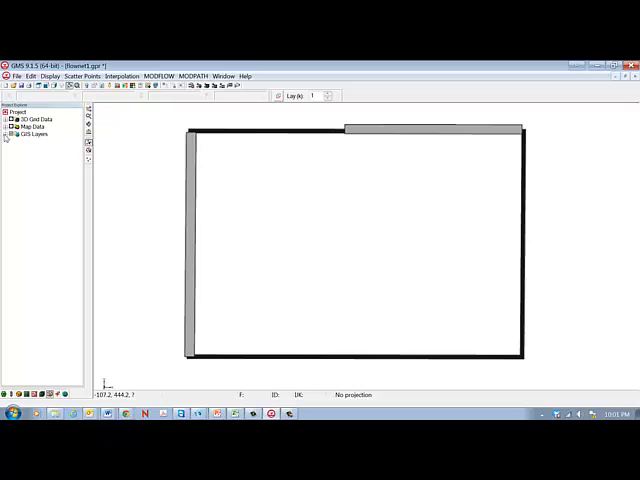
pyautogui.click(8, 132)
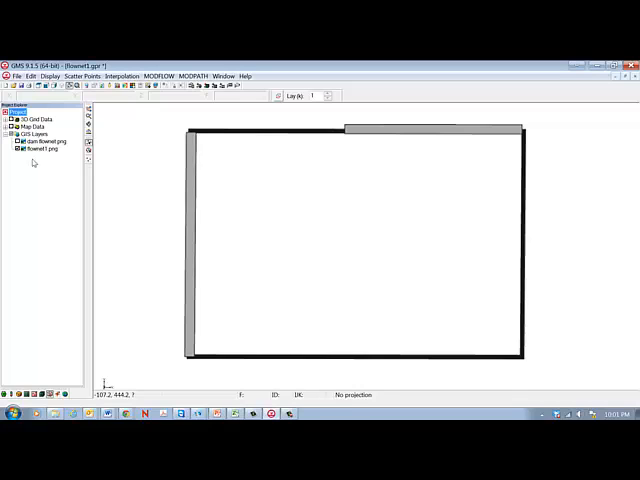
pyautogui.moveTo(52, 164)
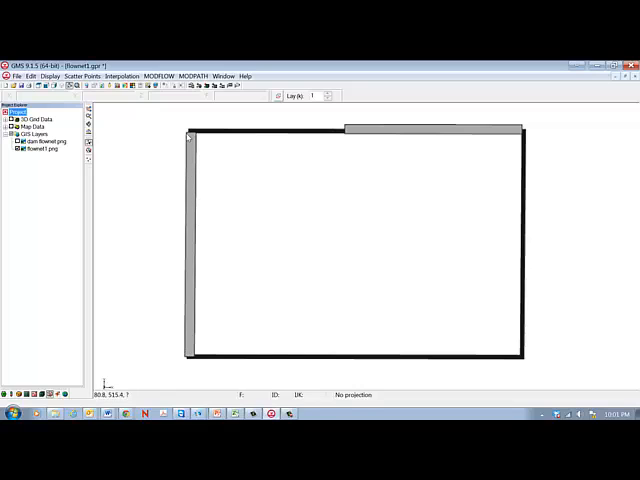
pyautogui.moveTo(512, 132)
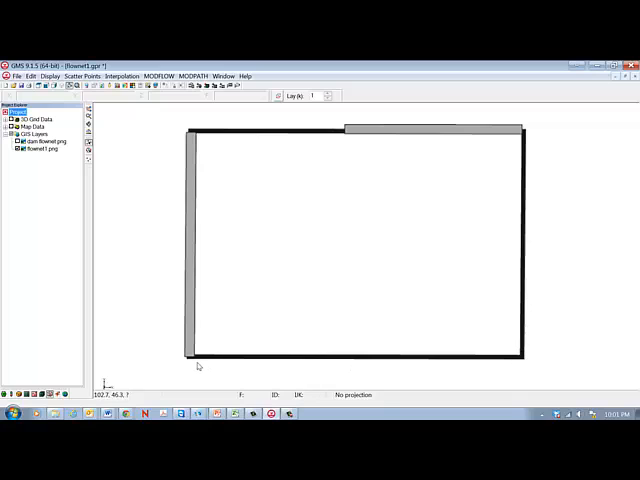
pyautogui.moveTo(204, 136)
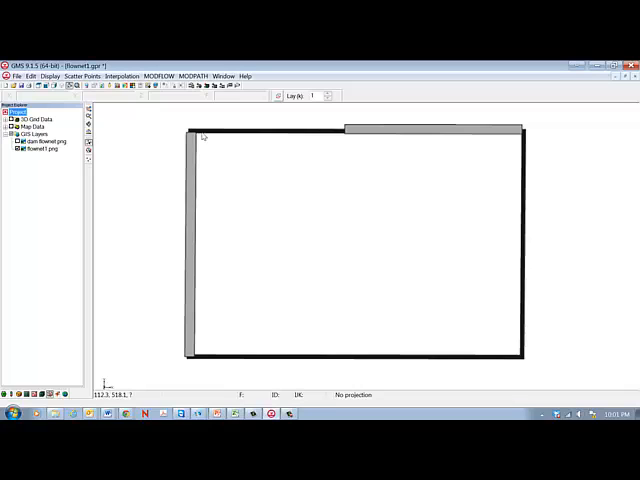
pyautogui.moveTo(204, 136)
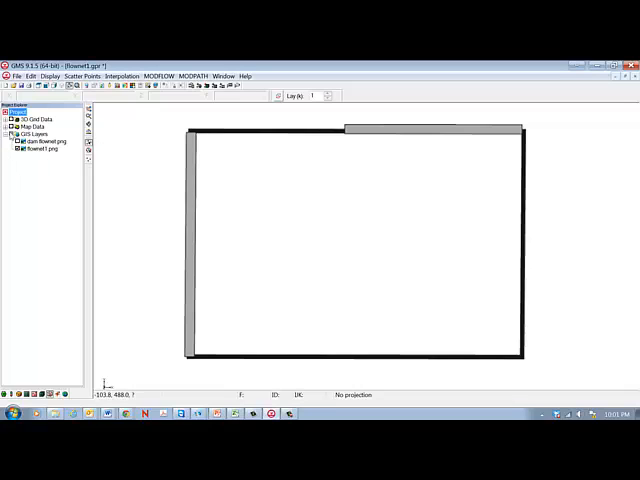
pyautogui.click(36, 118)
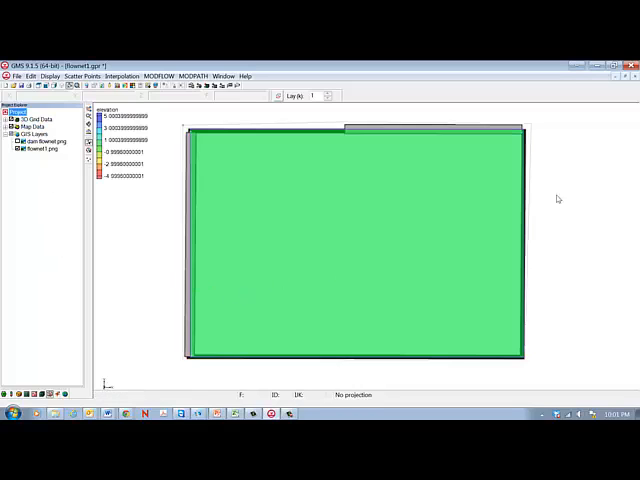
pyautogui.moveTo(204, 212)
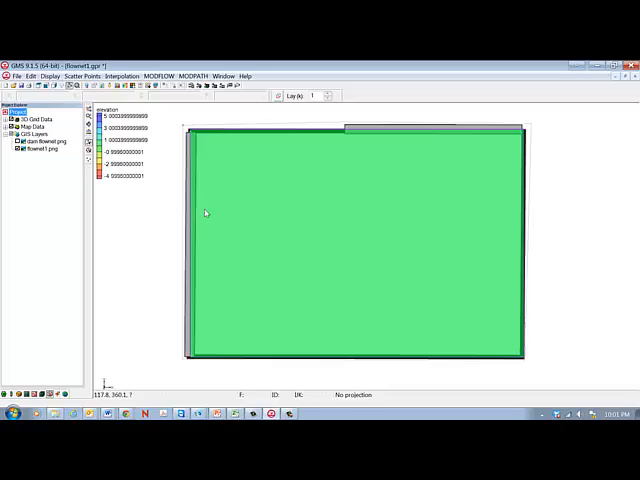
pyautogui.moveTo(54, 166)
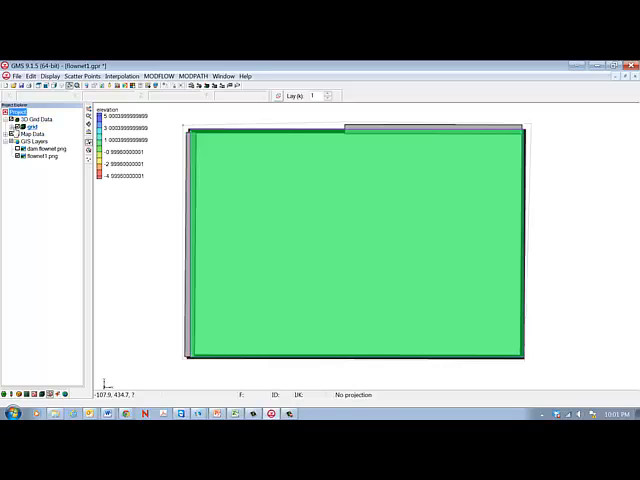
# Create a new MODFLOW simulation on the grid, bringing up its Global/Basic Package settings.
pyautogui.click(12, 128)
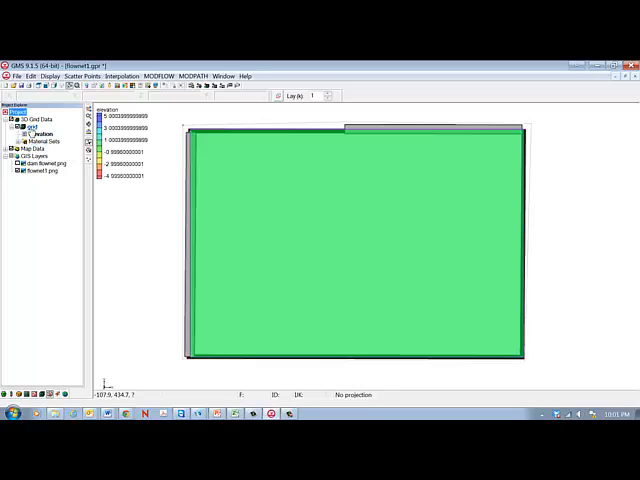
pyautogui.rightClick(30, 128)
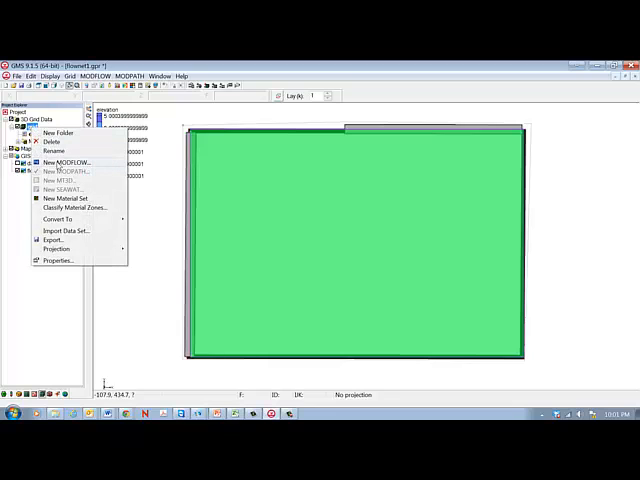
pyautogui.click(68, 162)
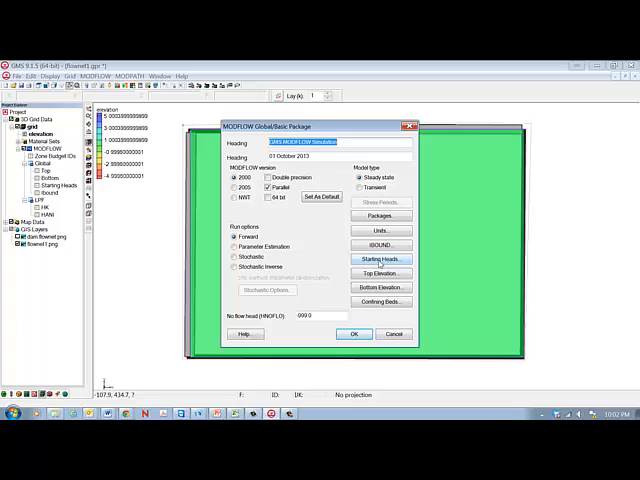
# Accept the starting heads and bottom elevation arrays, then accept the Global/Basic Package settings.
pyautogui.click(380, 260)
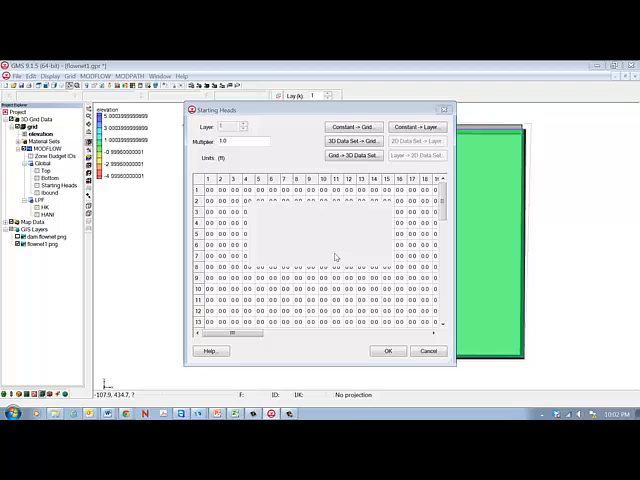
pyautogui.click(352, 128)
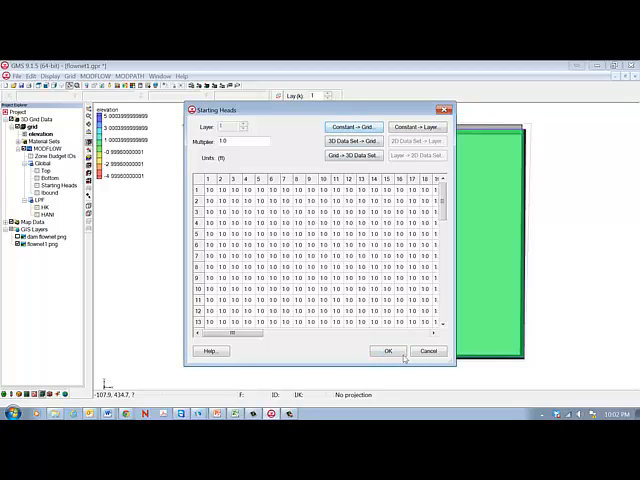
pyautogui.click(384, 352)
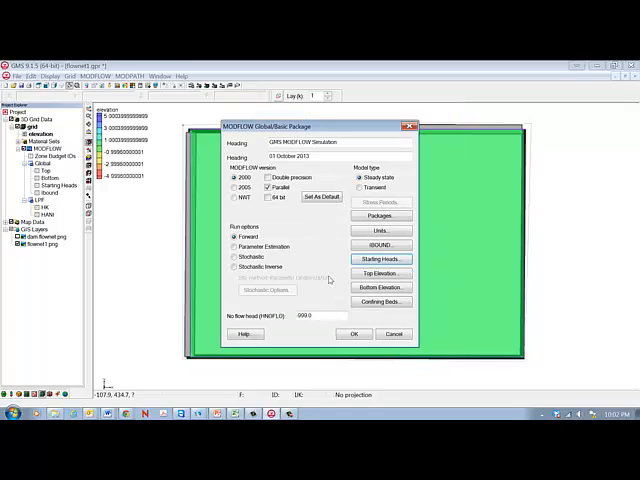
pyautogui.click(380, 288)
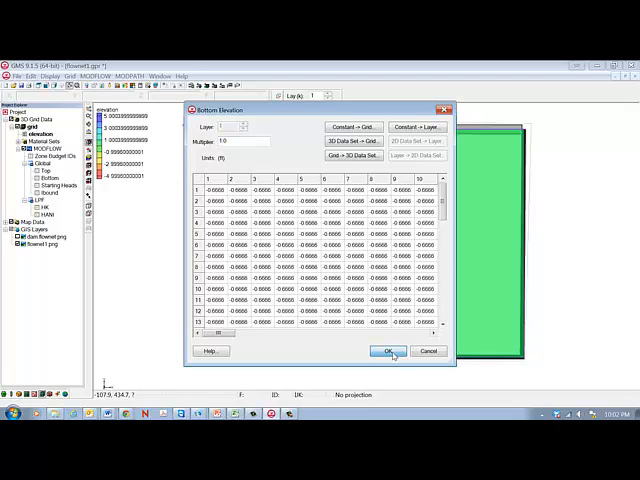
pyautogui.click(388, 350)
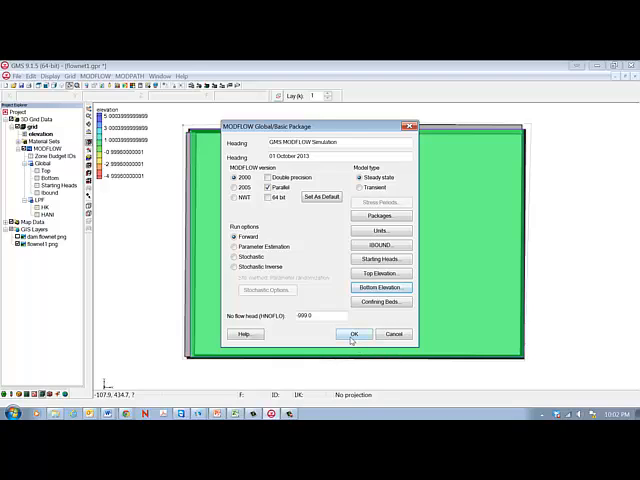
pyautogui.click(356, 334)
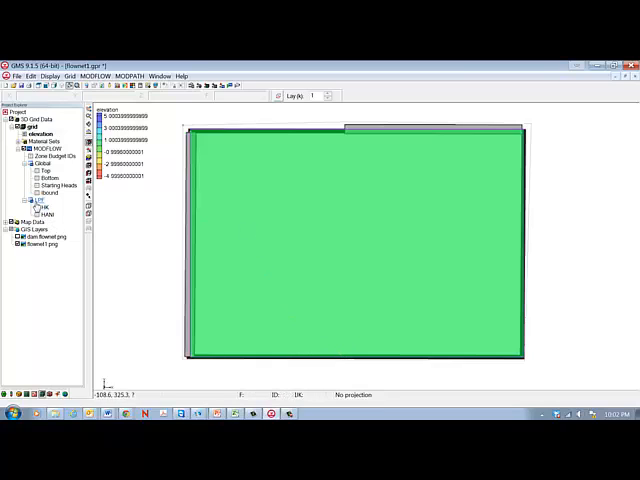
# Set the LPF package's horizontal hydraulic conductivity to a constant over the whole grid and accept it.
pyautogui.click(44, 192)
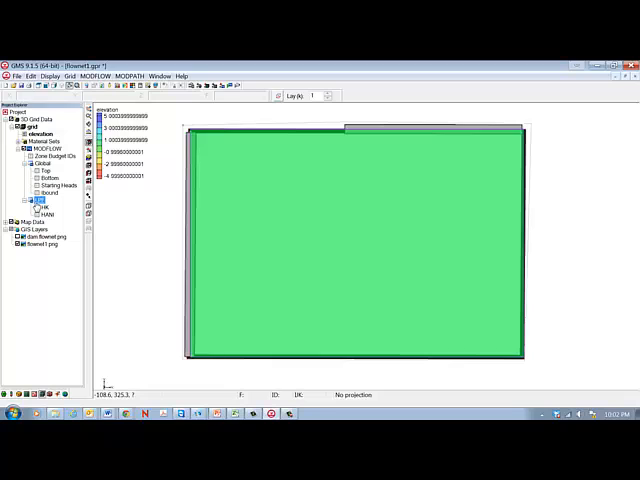
pyautogui.rightClick(36, 200)
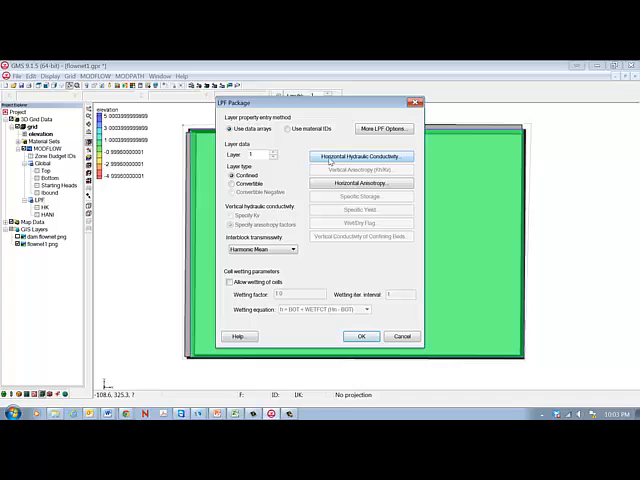
pyautogui.click(360, 156)
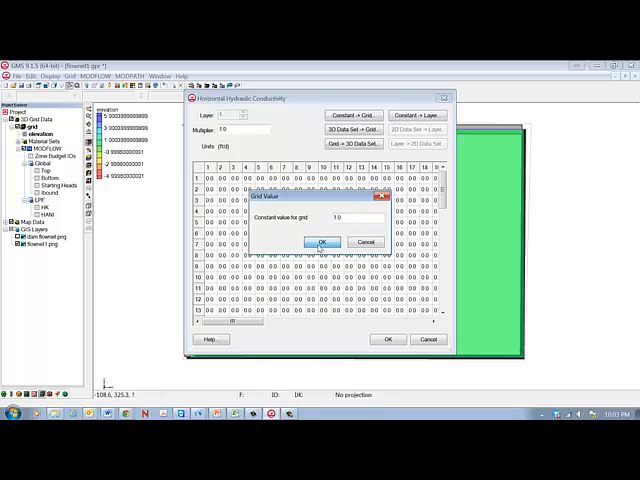
pyautogui.click(320, 242)
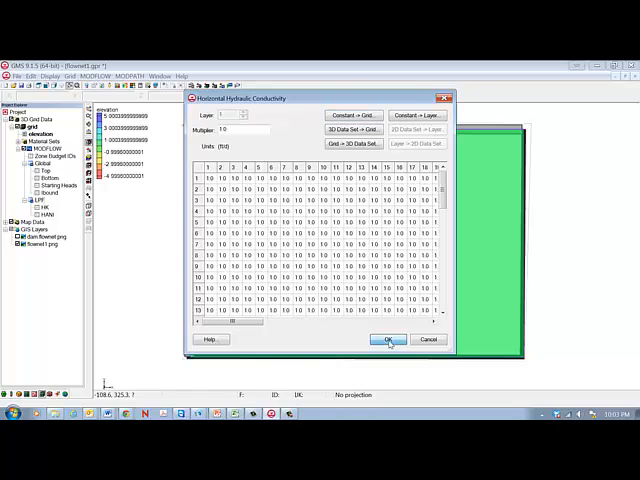
pyautogui.click(388, 338)
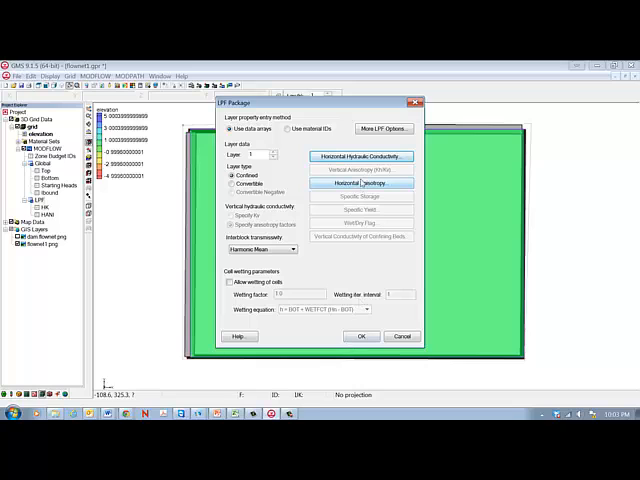
pyautogui.click(360, 184)
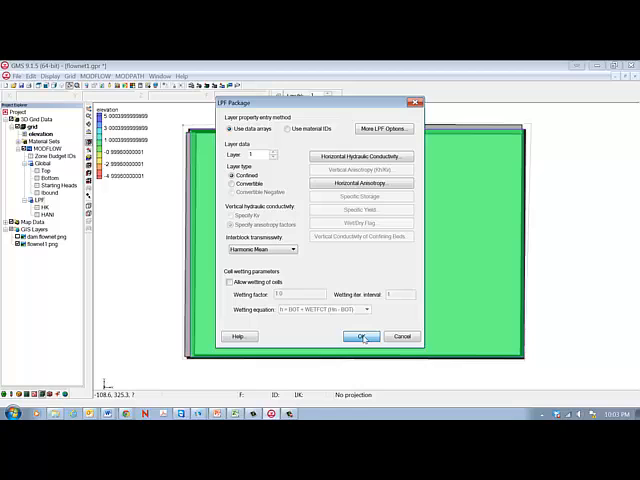
pyautogui.click(364, 336)
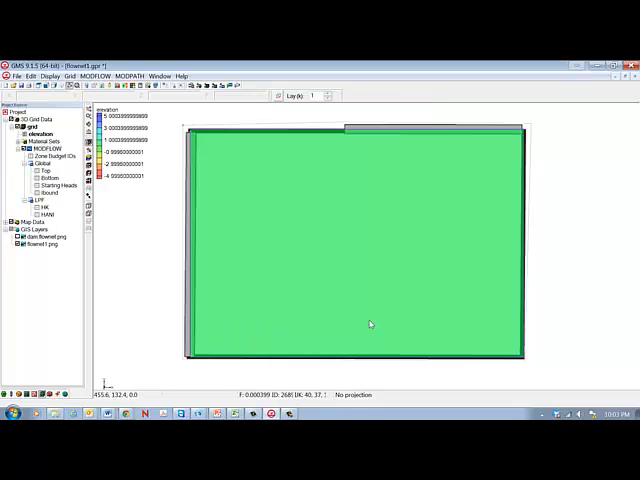
pyautogui.moveTo(368, 328)
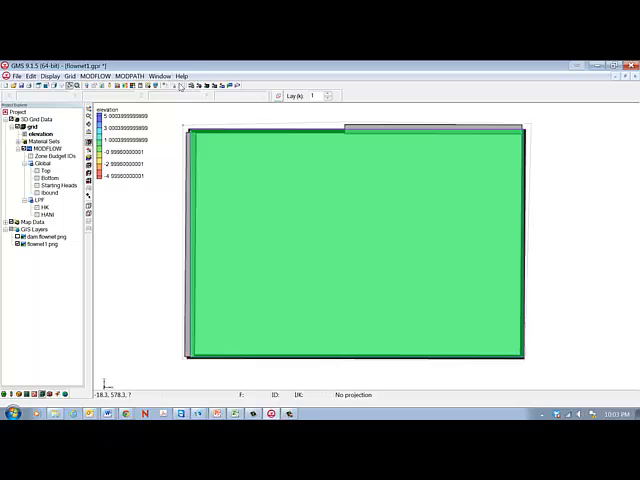
pyautogui.moveTo(222, 90)
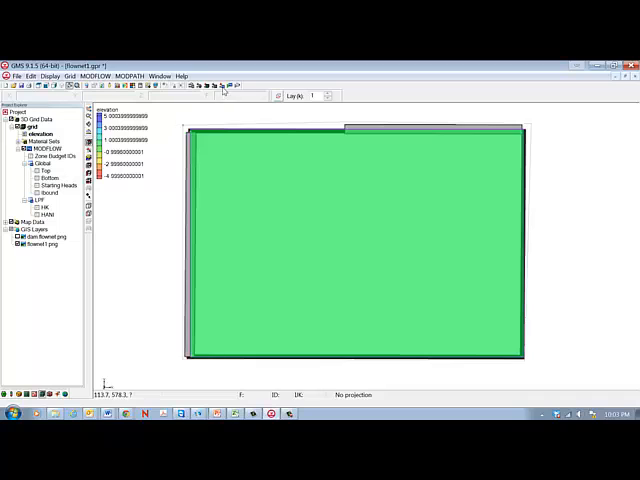
pyautogui.moveTo(224, 84)
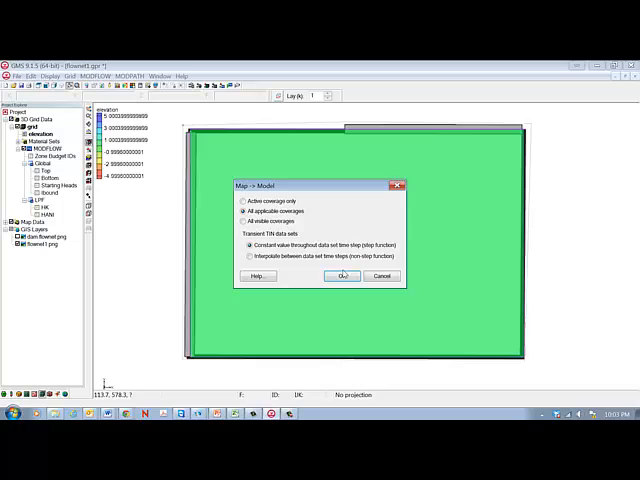
# Map all applicable conceptual model coverages to the MODFLOW grid.
pyautogui.click(340, 276)
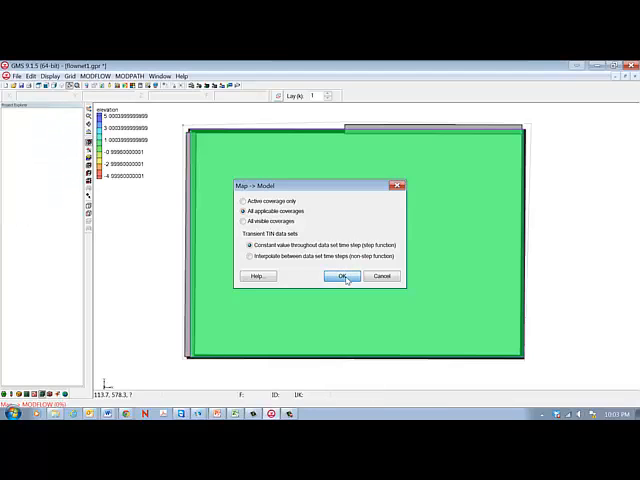
pyautogui.click(344, 276)
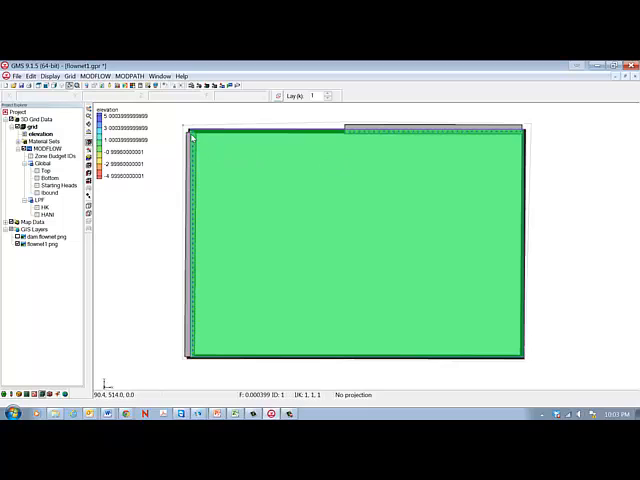
pyautogui.moveTo(204, 264)
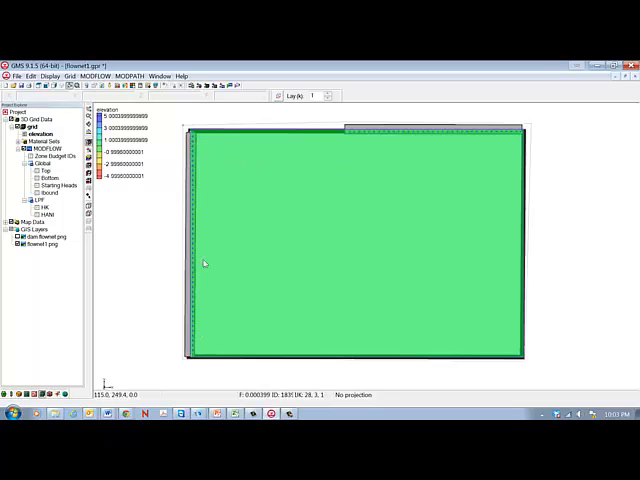
pyautogui.moveTo(204, 164)
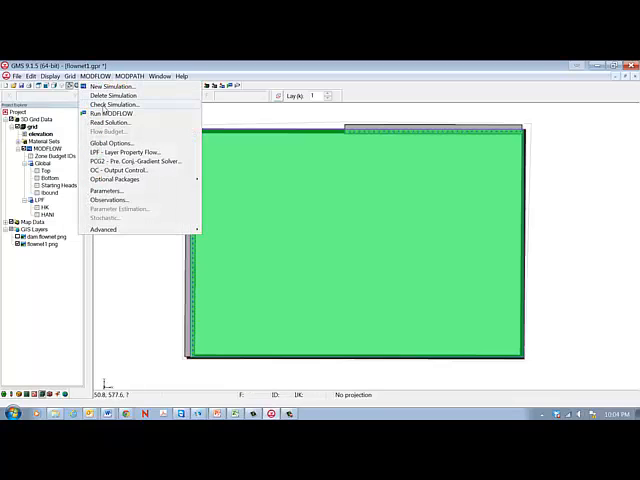
pyautogui.click(112, 104)
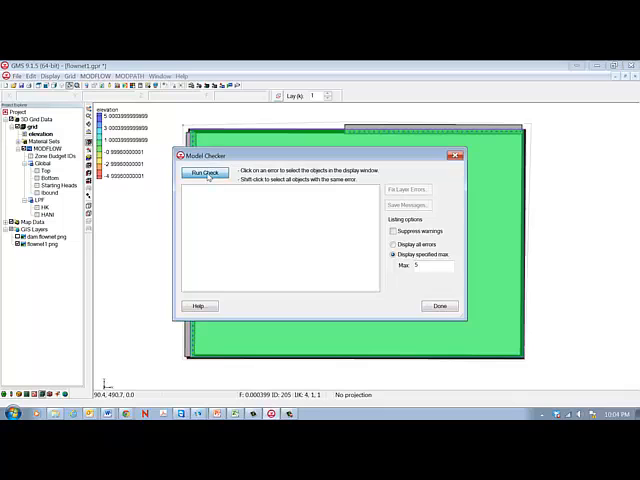
pyautogui.click(204, 172)
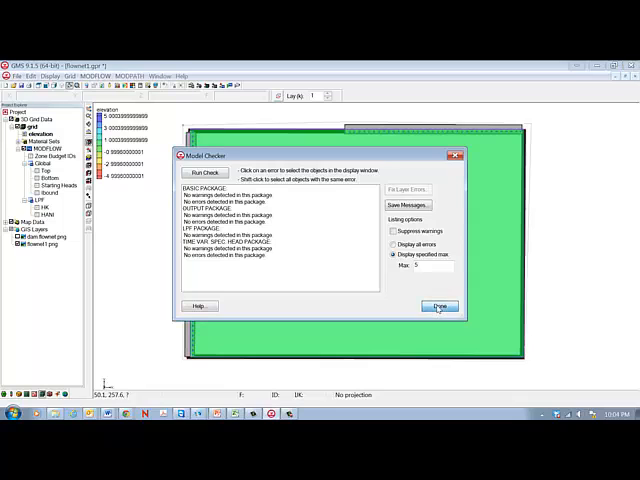
pyautogui.click(438, 306)
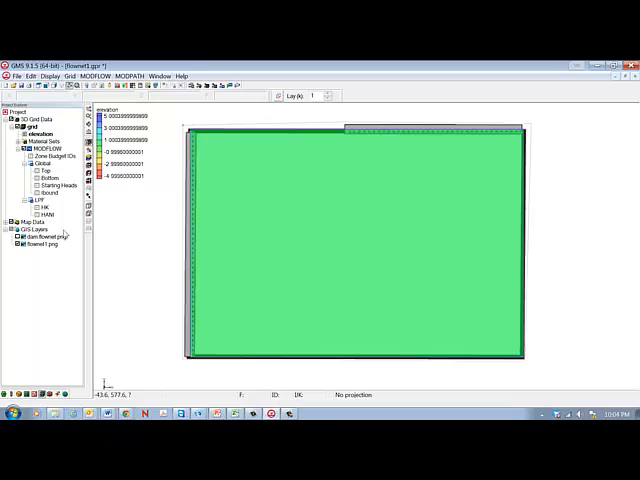
pyautogui.moveTo(234, 120)
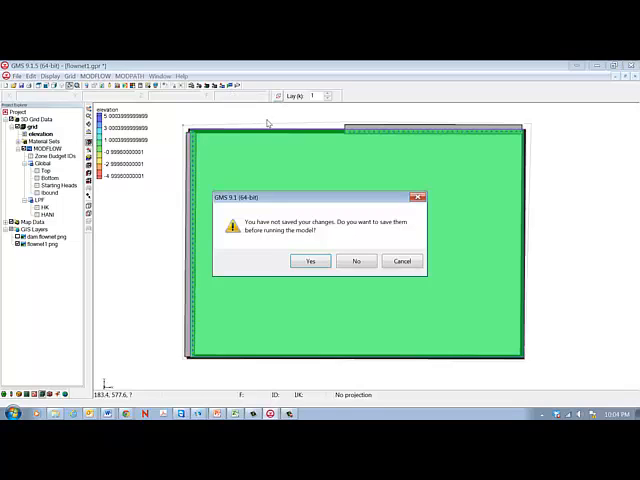
pyautogui.moveTo(240, 240)
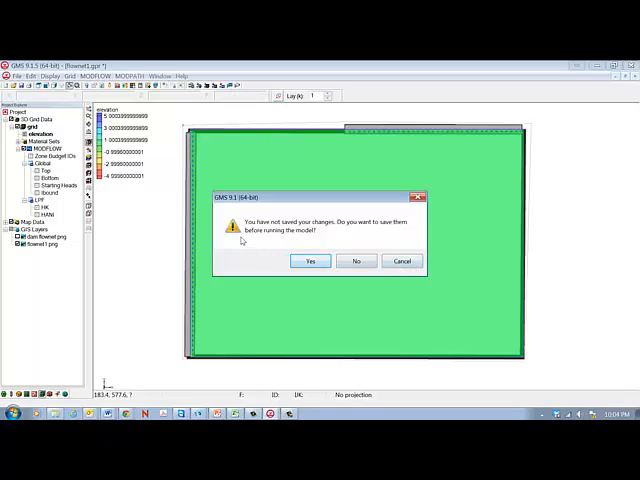
pyautogui.moveTo(328, 232)
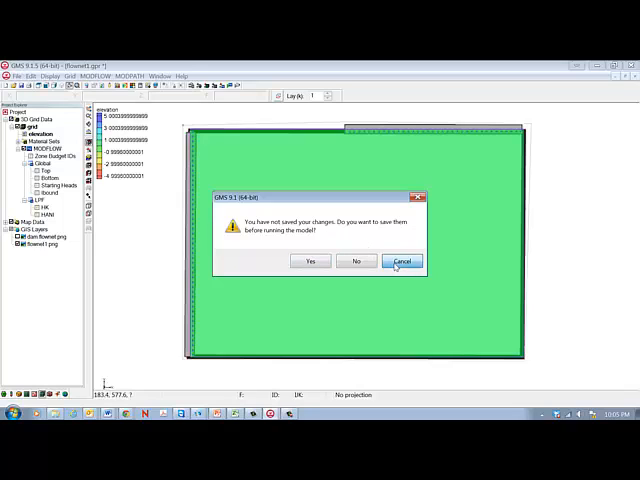
pyautogui.click(402, 260)
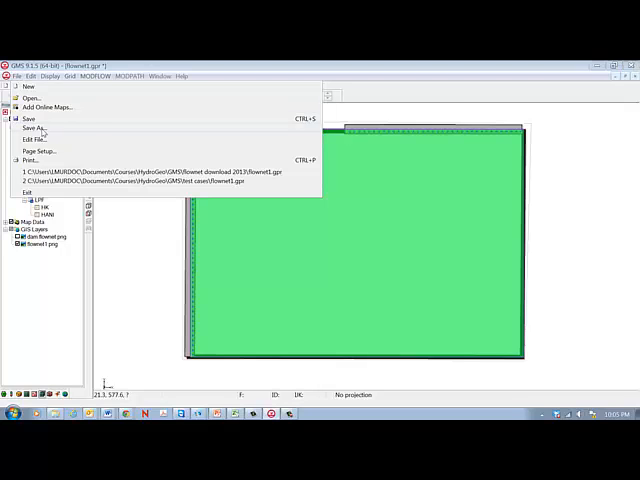
pyautogui.click(32, 128)
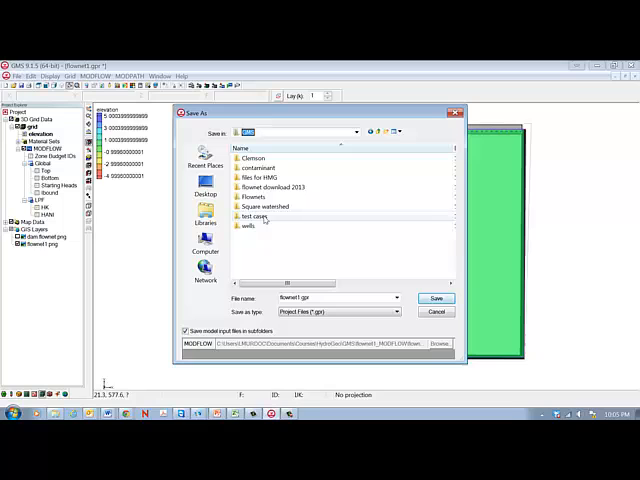
pyautogui.doubleClick(248, 224)
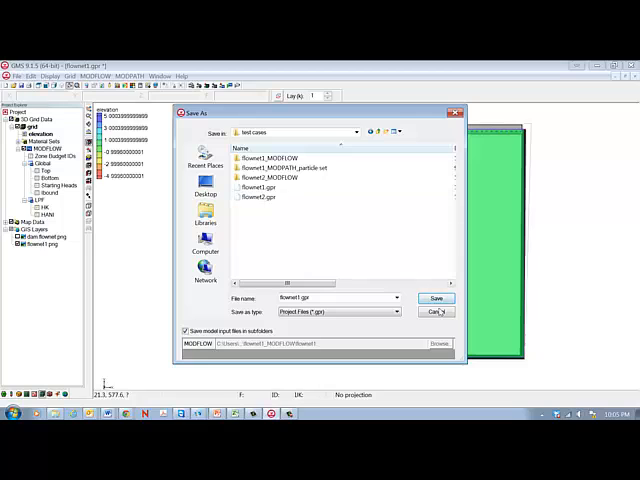
pyautogui.click(436, 298)
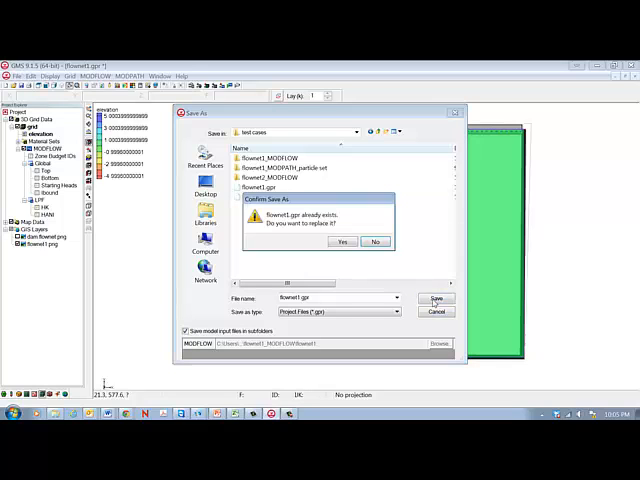
pyautogui.click(344, 242)
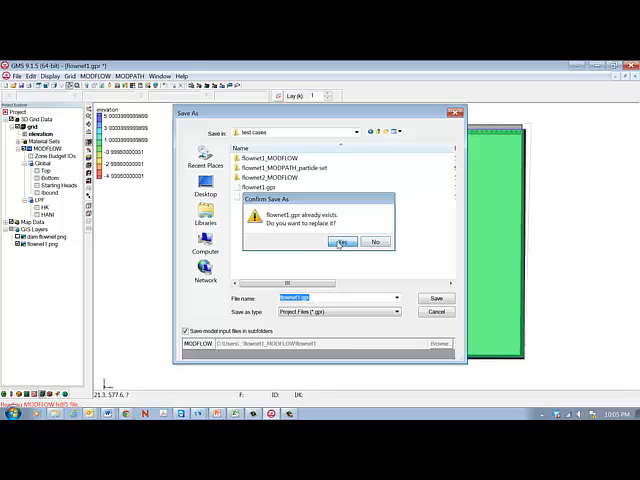
pyautogui.click(344, 242)
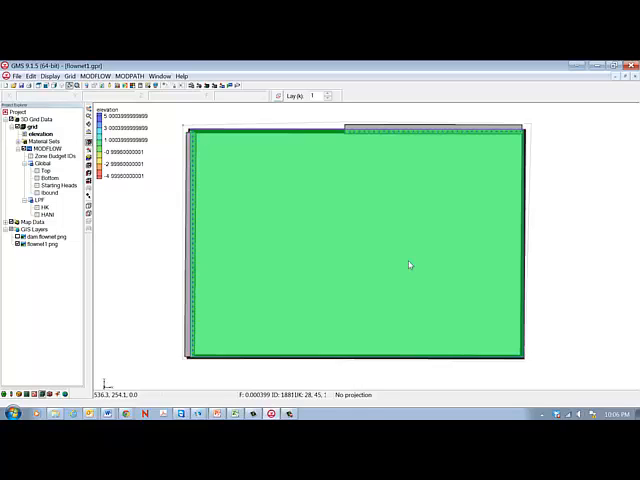
pyautogui.moveTo(216, 284)
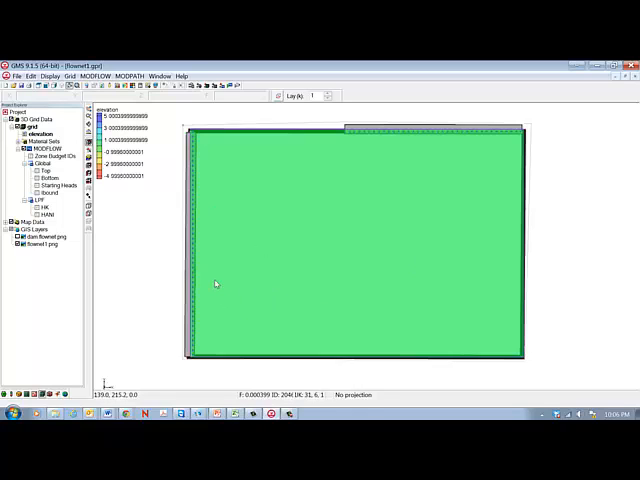
pyautogui.moveTo(280, 282)
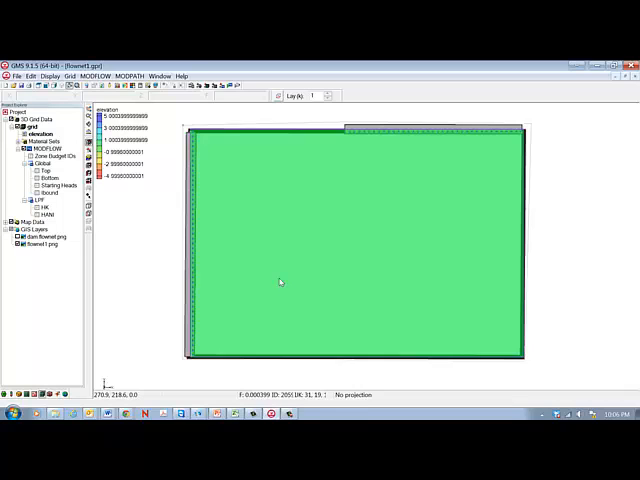
pyautogui.moveTo(256, 278)
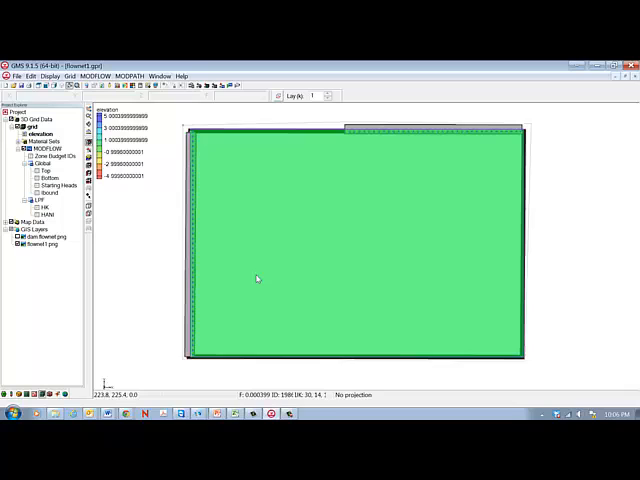
pyautogui.moveTo(256, 278)
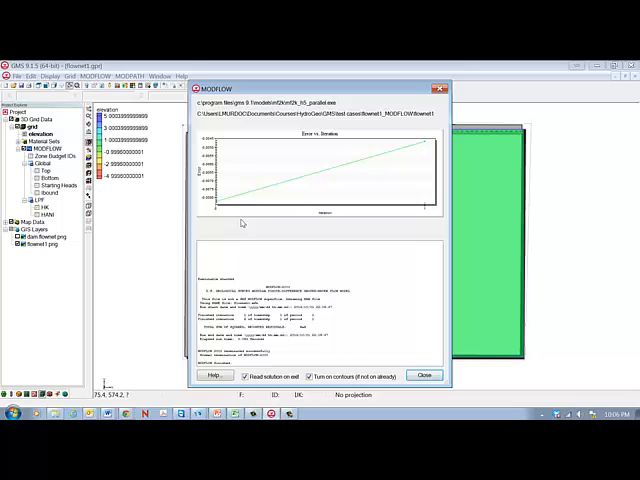
pyautogui.moveTo(344, 168)
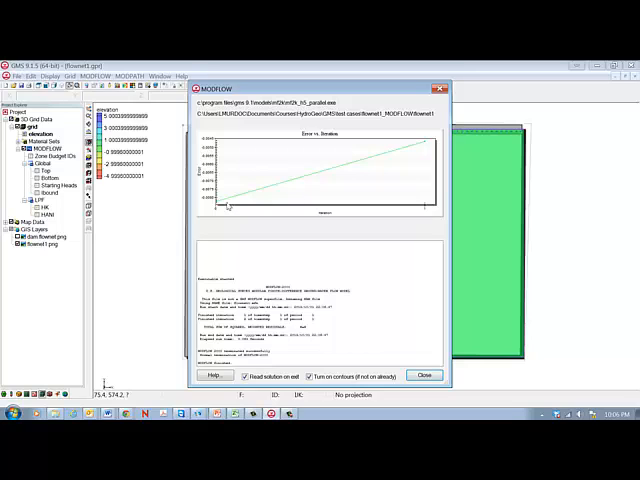
pyautogui.moveTo(356, 210)
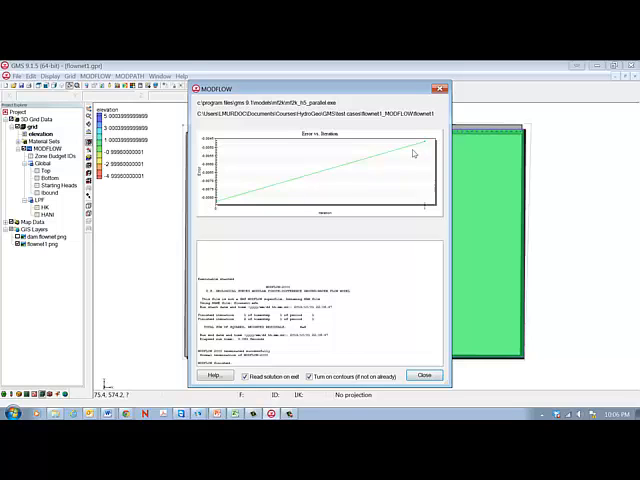
pyautogui.moveTo(424, 148)
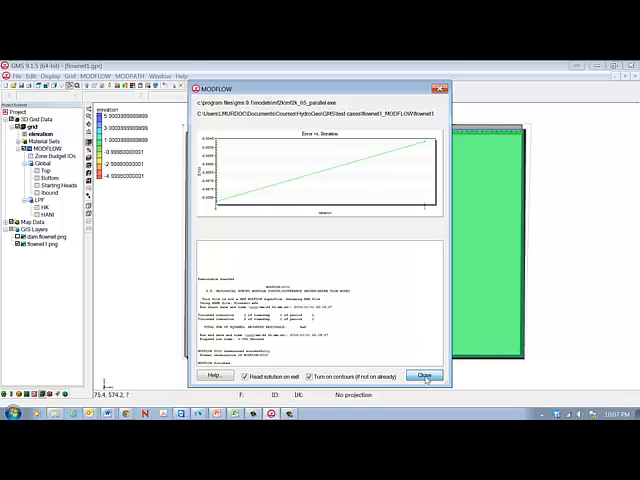
# Close the finished MODFLOW run report so the head contours are read in and displayed.
pyautogui.click(424, 376)
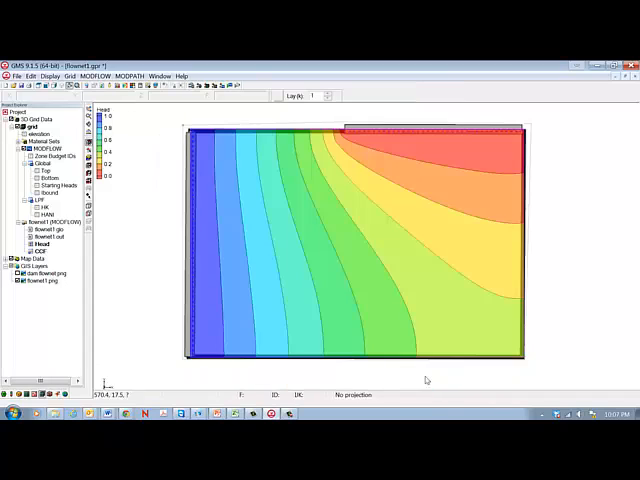
pyautogui.moveTo(348, 264)
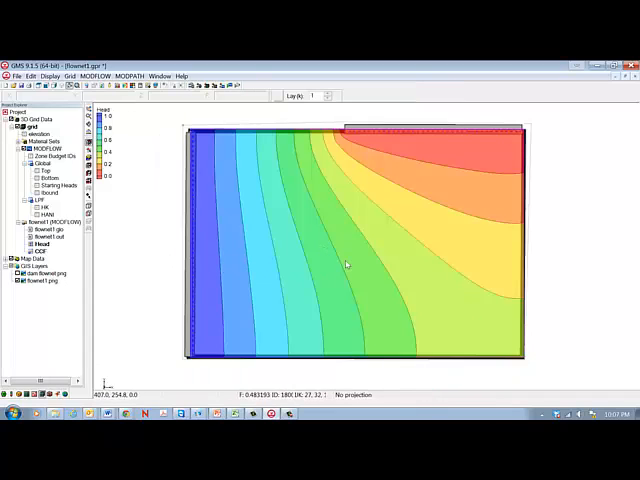
pyautogui.moveTo(264, 288)
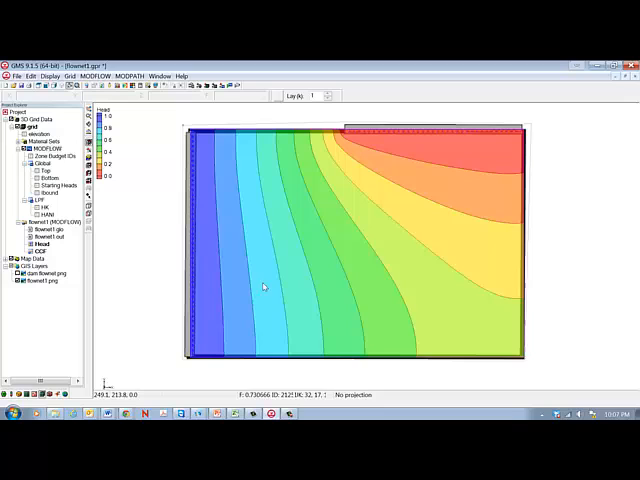
pyautogui.moveTo(204, 236)
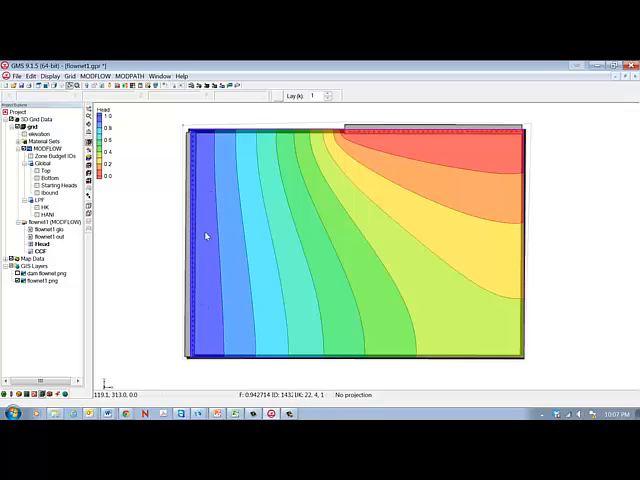
pyautogui.moveTo(340, 144)
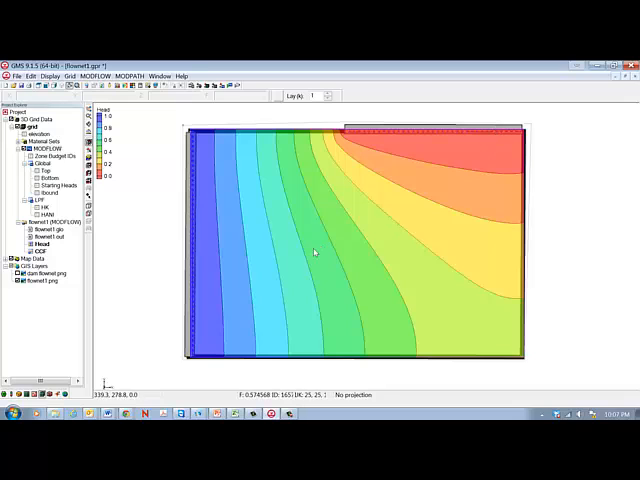
pyautogui.moveTo(300, 258)
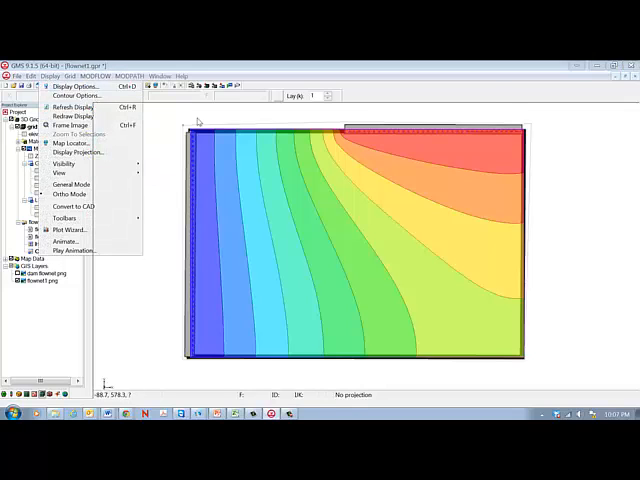
# Set the head contour method to Linear lines without fill in Display Options and apply it.
pyautogui.click(66, 84)
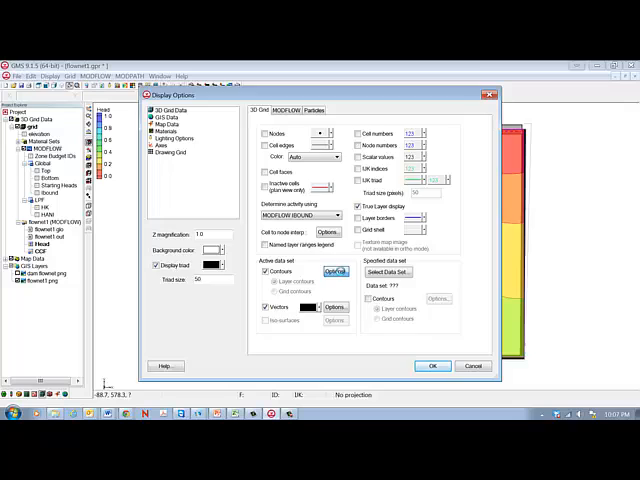
pyautogui.click(334, 272)
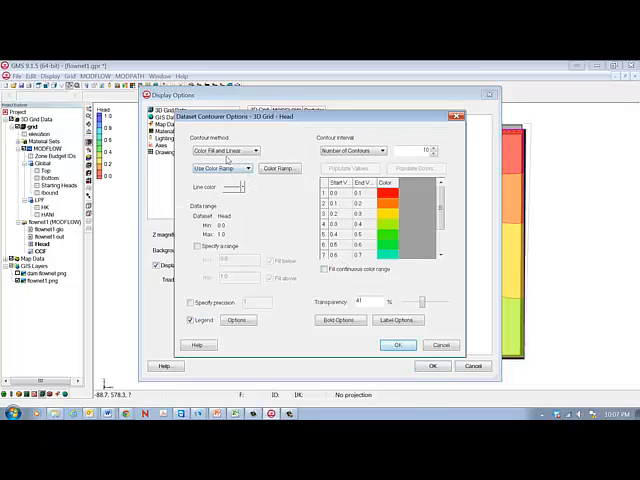
pyautogui.click(262, 150)
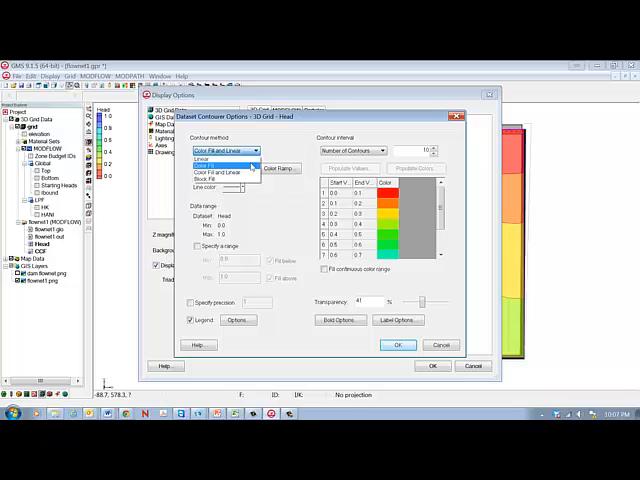
pyautogui.click(220, 168)
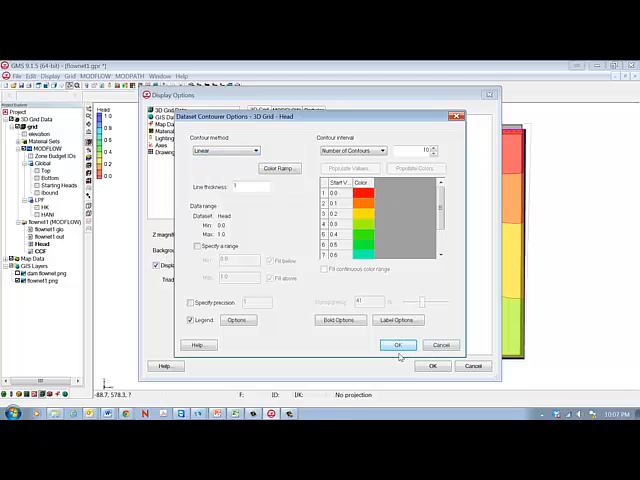
pyautogui.click(398, 344)
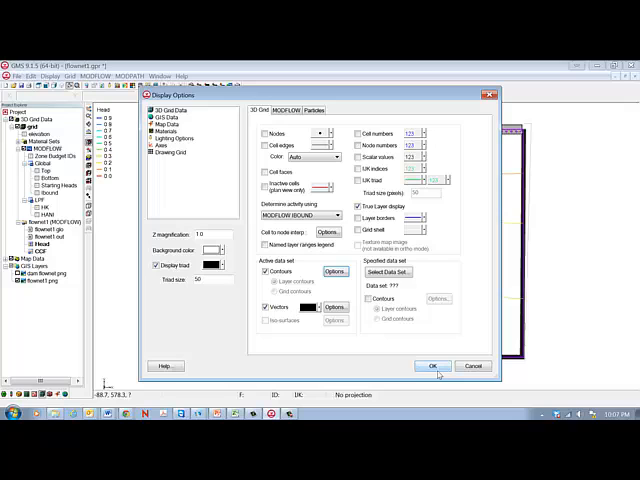
pyautogui.click(432, 366)
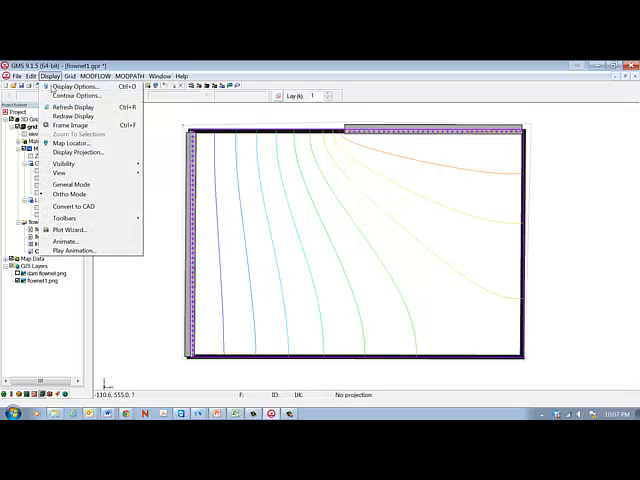
# Set head contours to Color Fill and Linear, adjust the label options, and accept the contour settings.
pyautogui.click(68, 84)
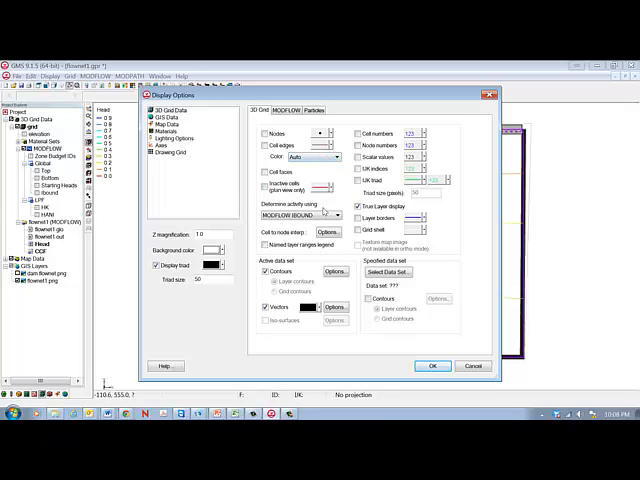
pyautogui.click(328, 272)
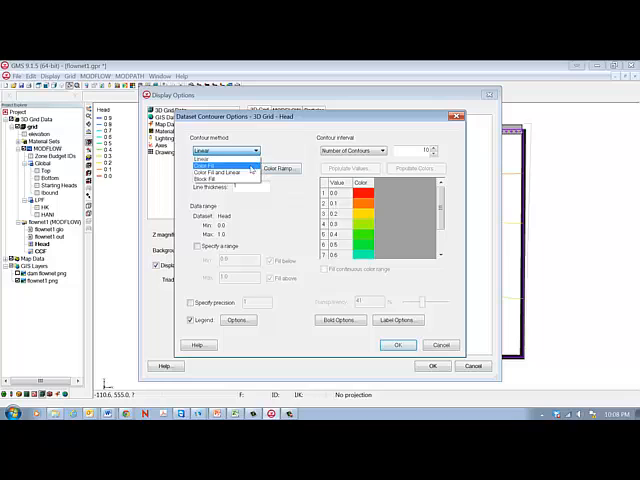
pyautogui.click(212, 160)
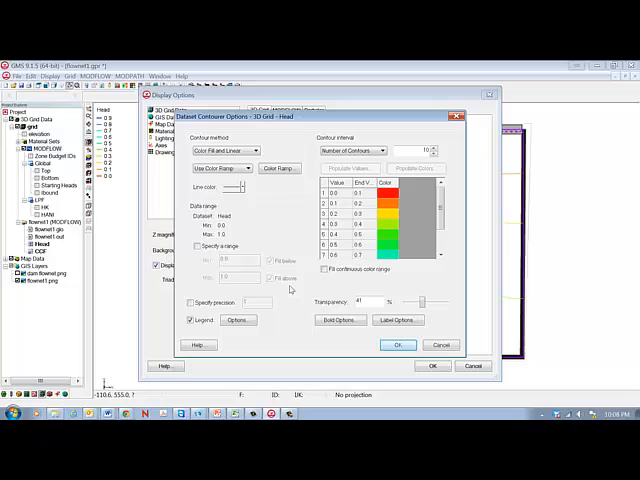
pyautogui.moveTo(360, 336)
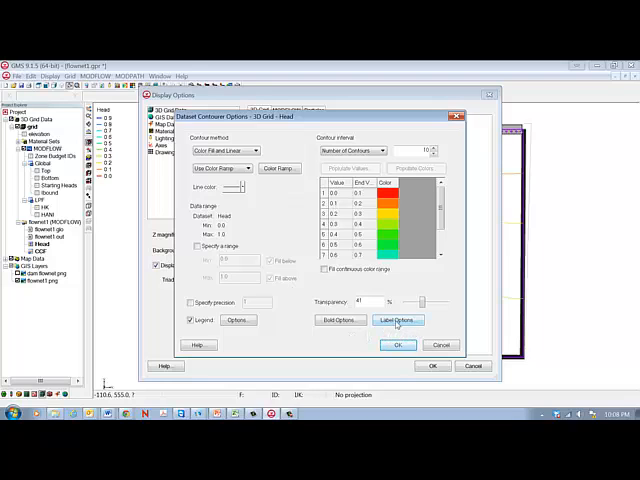
pyautogui.click(396, 320)
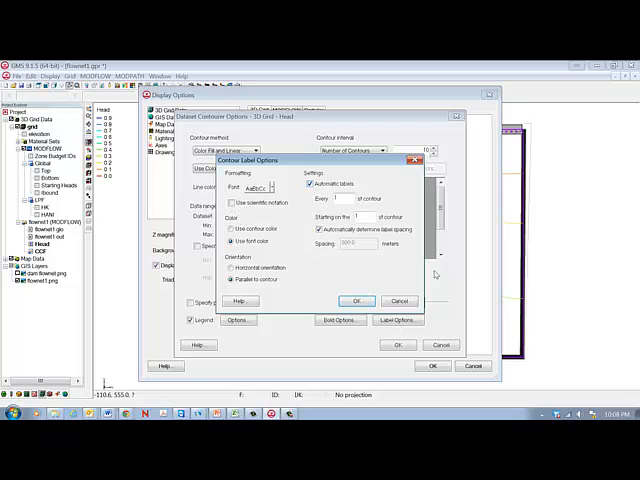
pyautogui.click(356, 300)
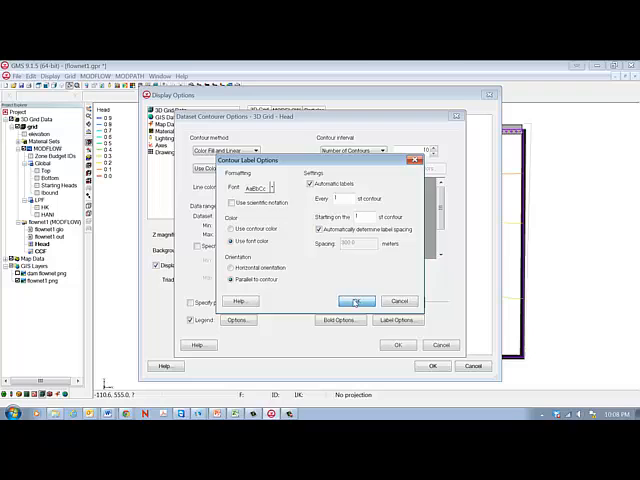
pyautogui.click(358, 300)
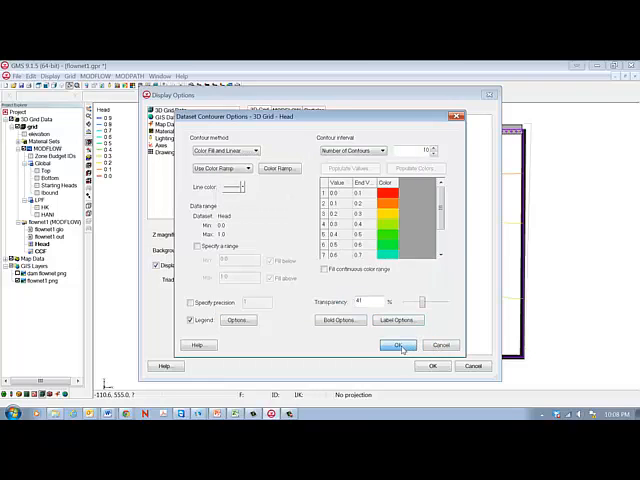
pyautogui.click(400, 344)
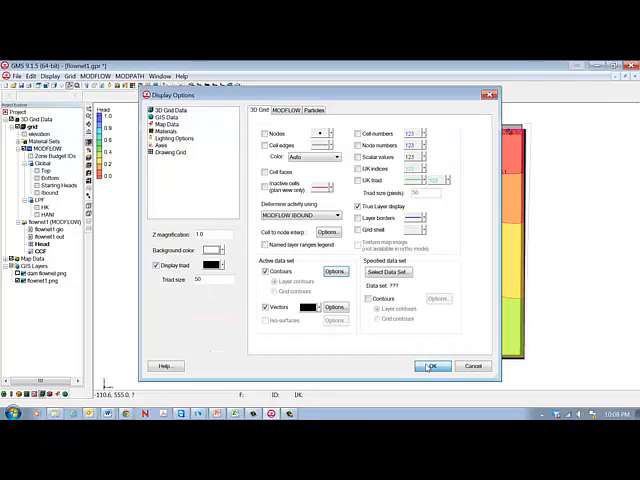
# Apply Color Fill and Linear head contours, reviewing and accepting the contour label settings.
pyautogui.click(432, 366)
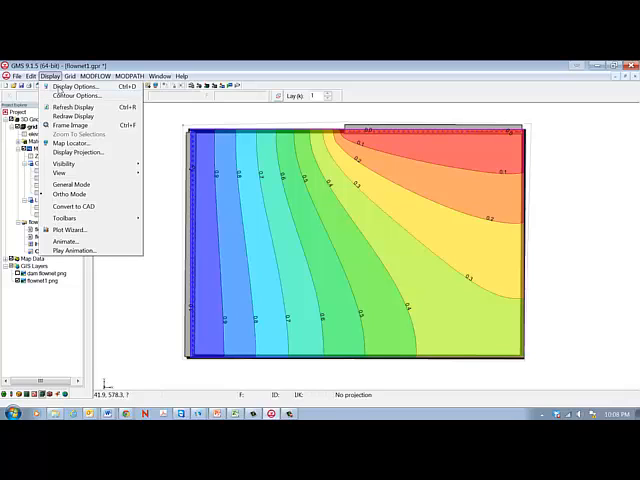
pyautogui.click(70, 84)
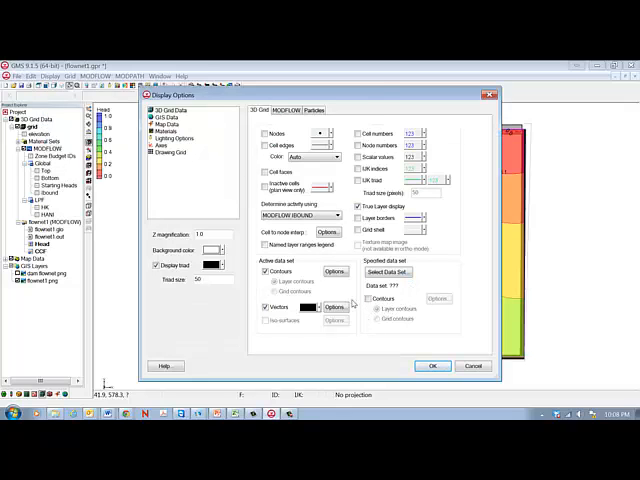
pyautogui.click(326, 272)
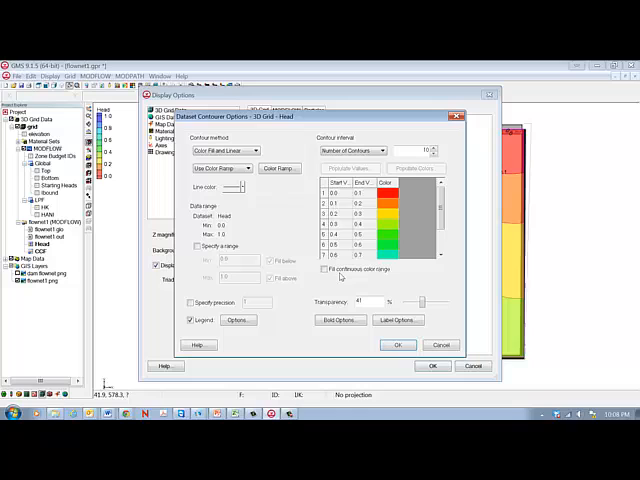
pyautogui.click(398, 320)
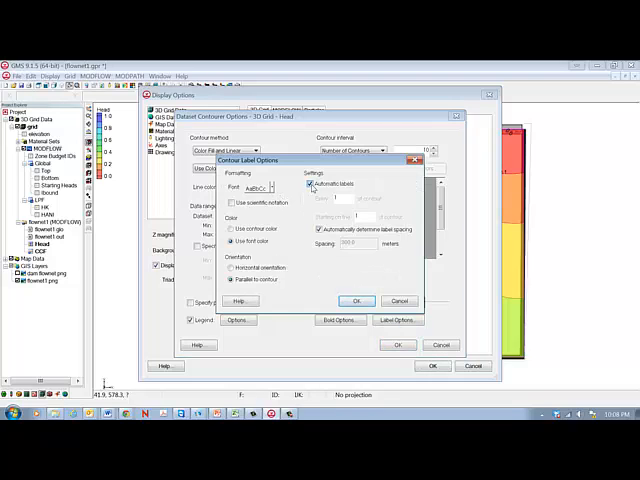
pyautogui.click(356, 300)
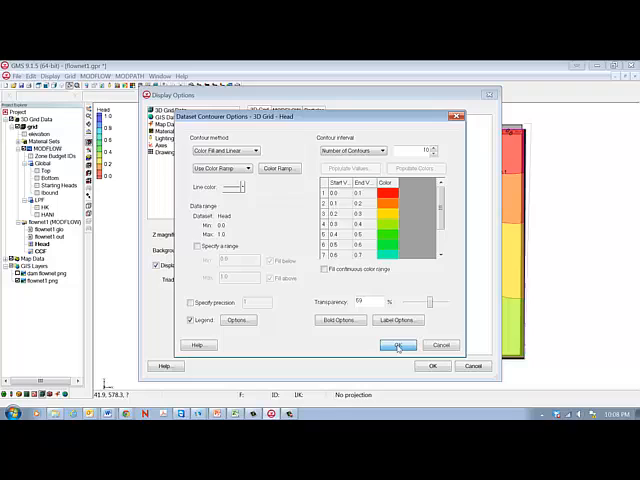
pyautogui.click(400, 344)
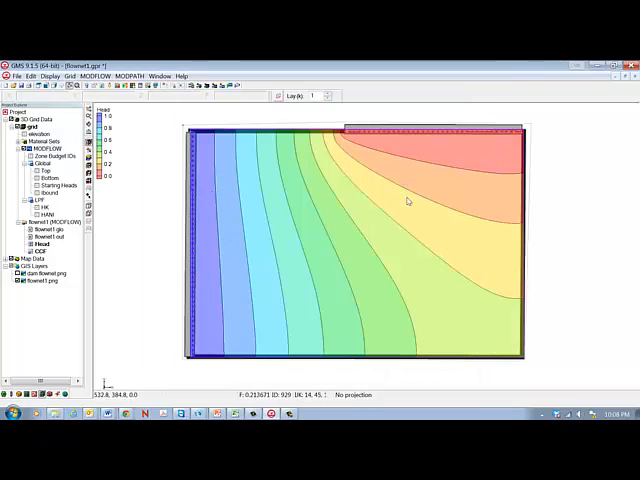
pyautogui.moveTo(272, 252)
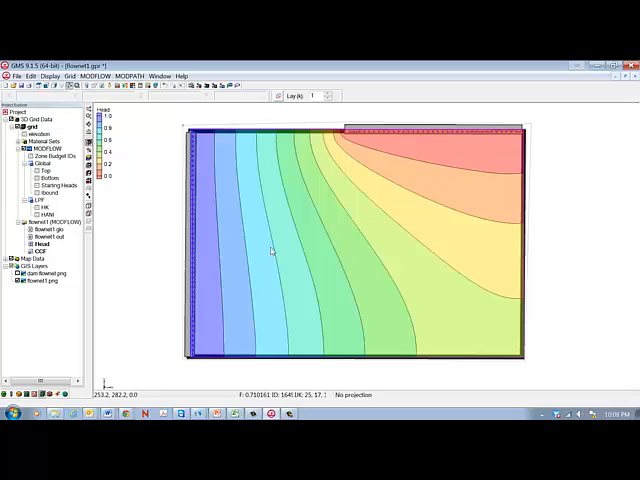
pyautogui.moveTo(416, 220)
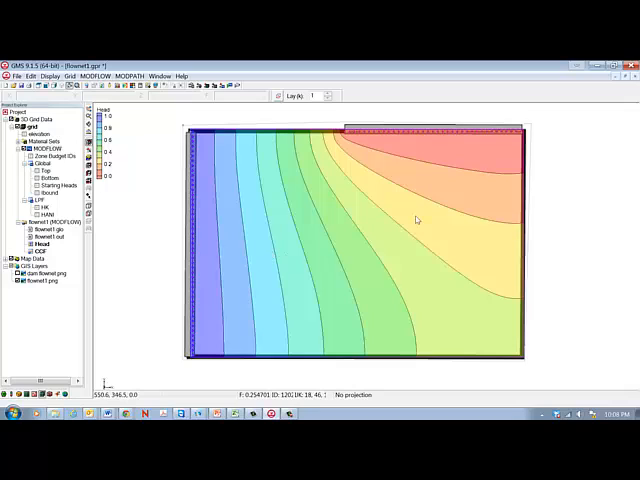
pyautogui.moveTo(412, 238)
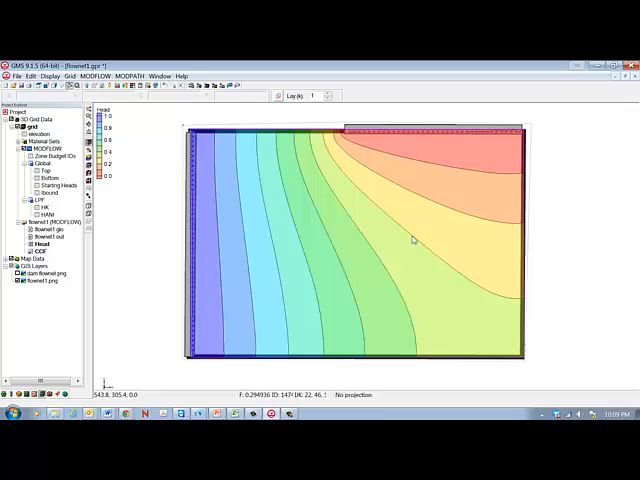
pyautogui.moveTo(404, 192)
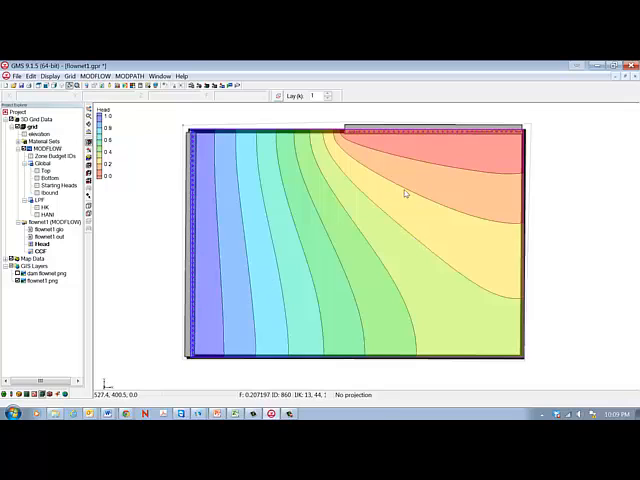
pyautogui.moveTo(336, 288)
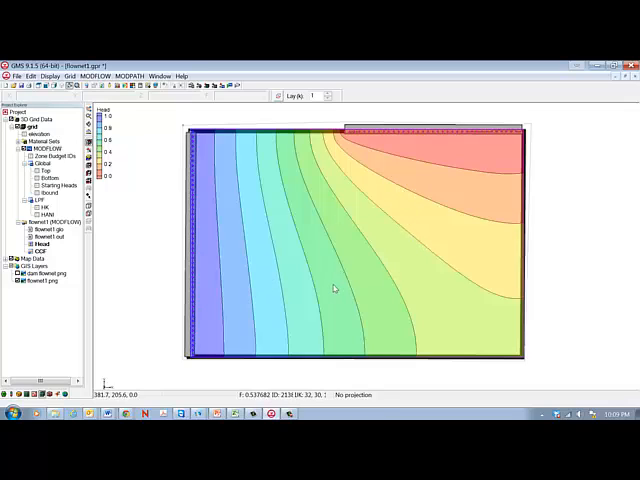
pyautogui.moveTo(376, 260)
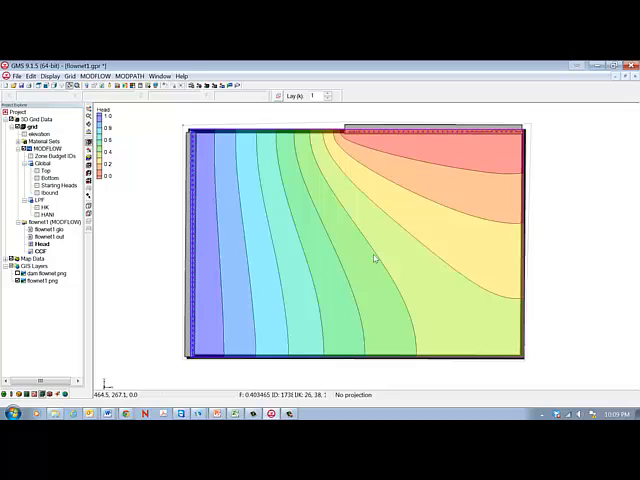
pyautogui.moveTo(280, 256)
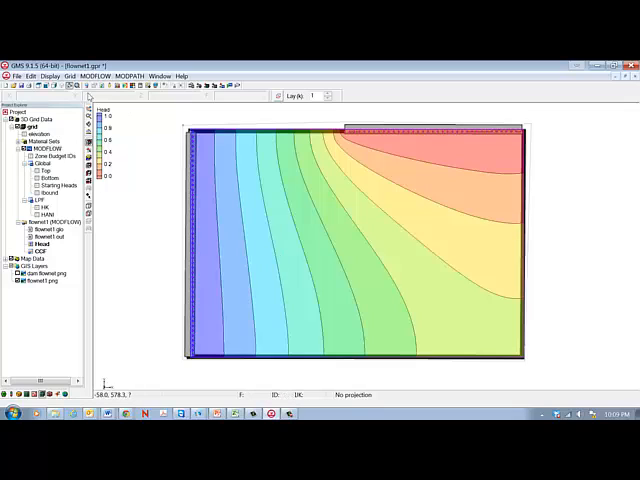
pyautogui.moveTo(140, 230)
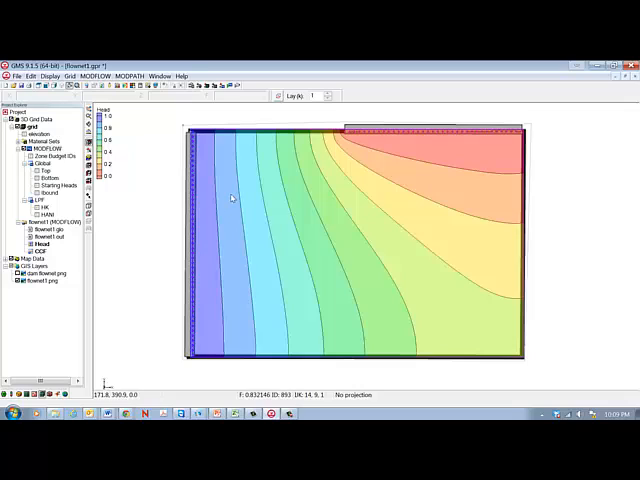
pyautogui.moveTo(168, 164)
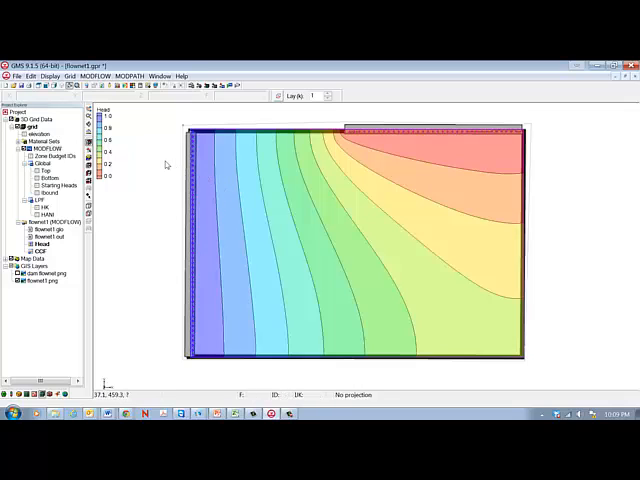
pyautogui.moveTo(142, 220)
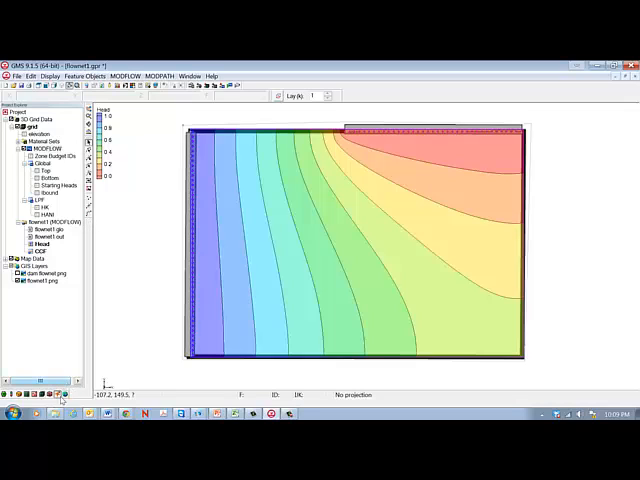
pyautogui.moveTo(96, 260)
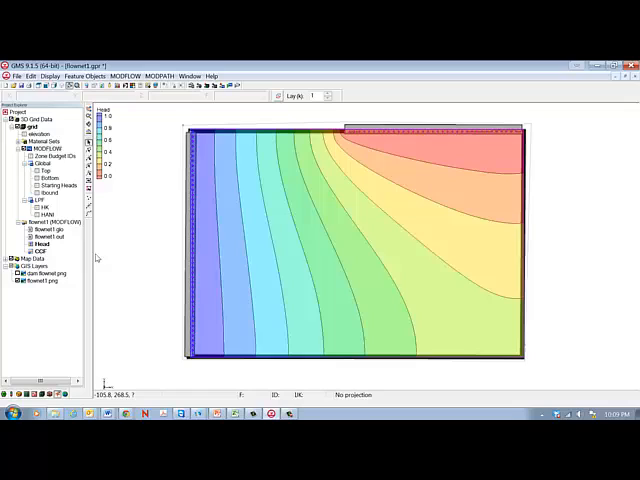
pyautogui.moveTo(88, 256)
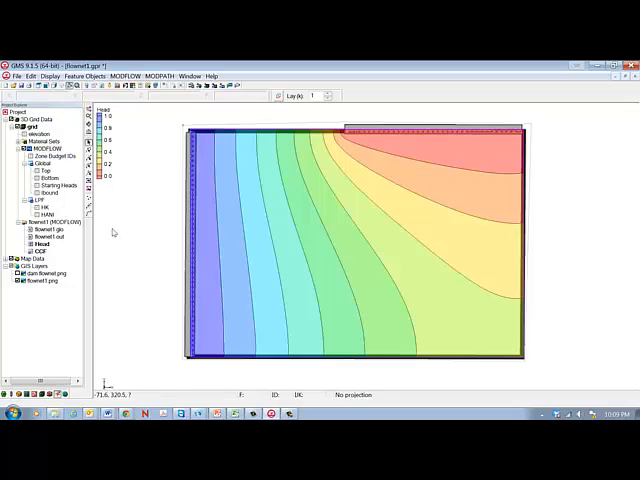
pyautogui.moveTo(112, 222)
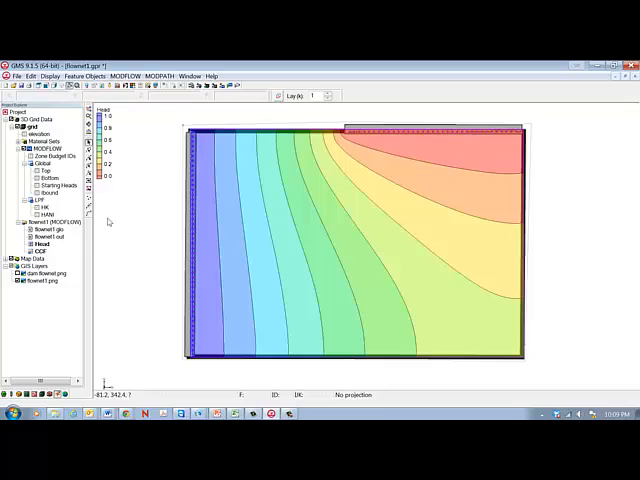
pyautogui.moveTo(88, 208)
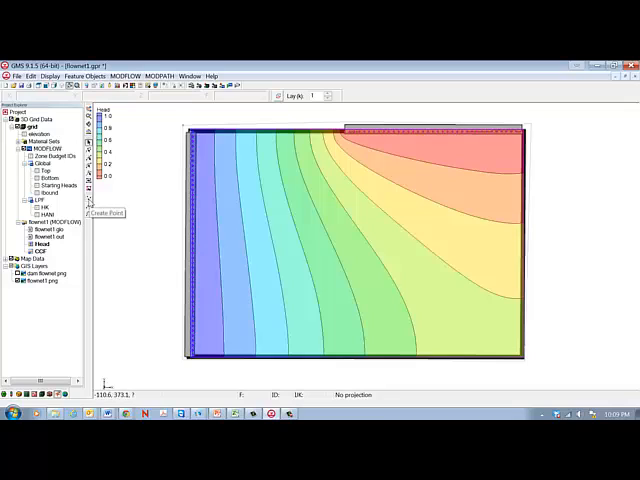
pyautogui.moveTo(204, 156)
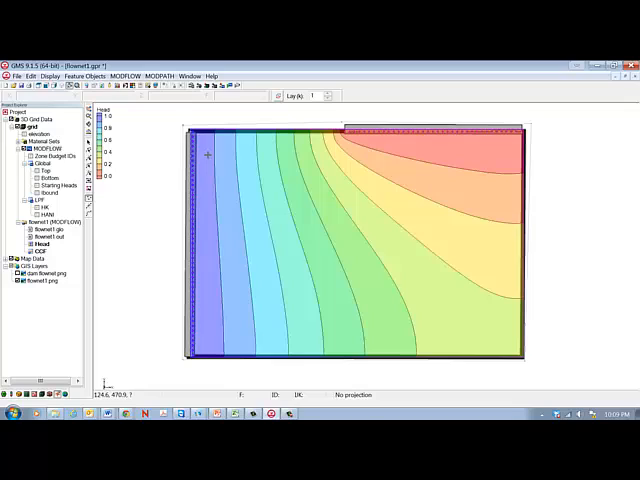
pyautogui.moveTo(208, 148)
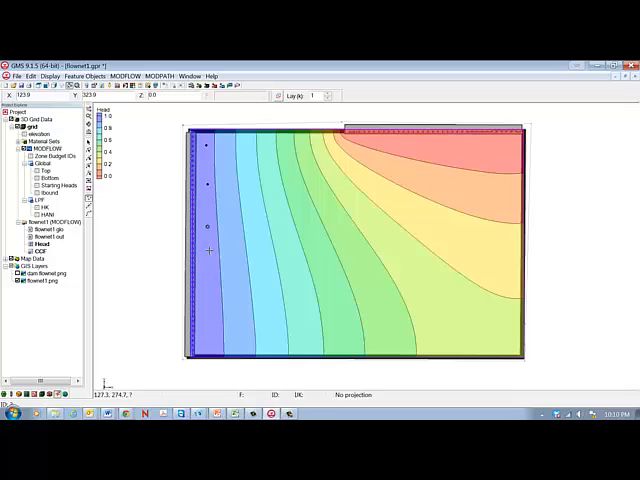
pyautogui.moveTo(244, 276)
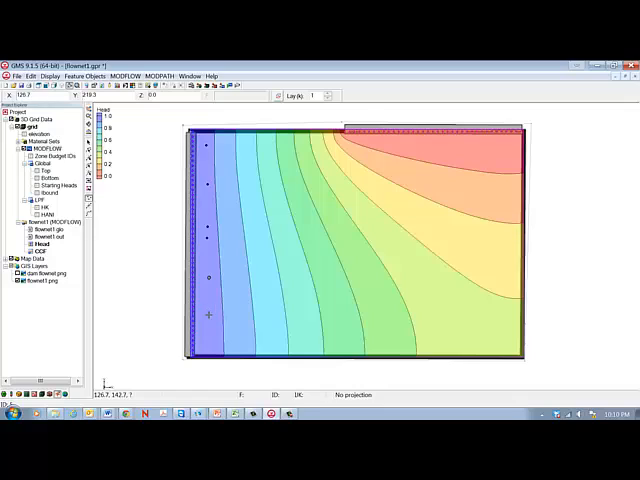
pyautogui.moveTo(340, 276)
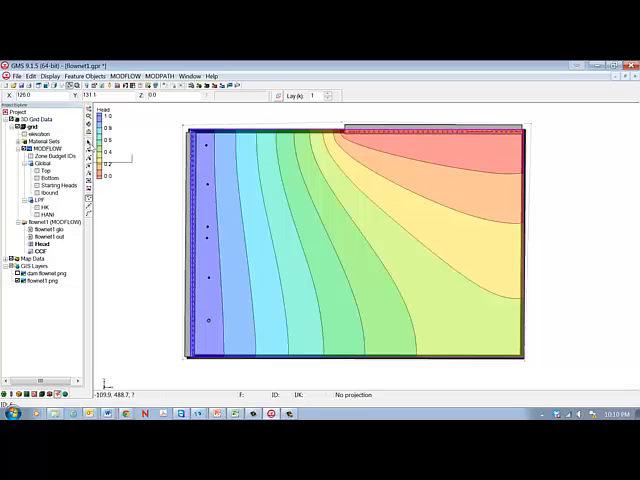
pyautogui.moveTo(140, 208)
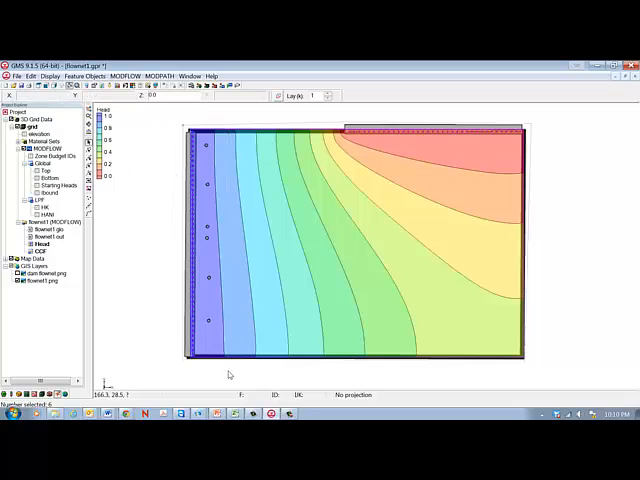
pyautogui.moveTo(224, 288)
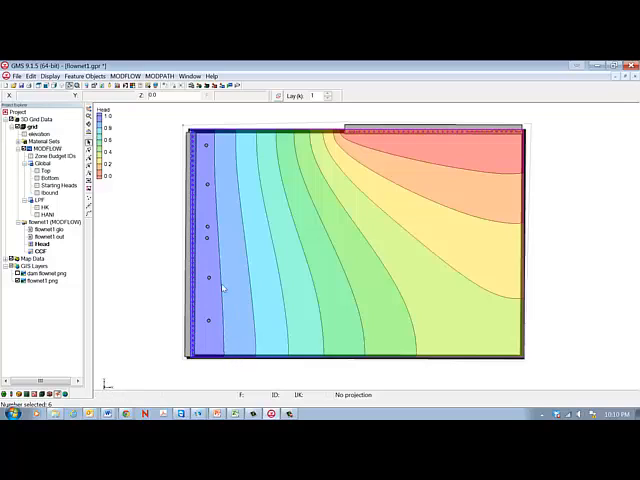
pyautogui.moveTo(212, 330)
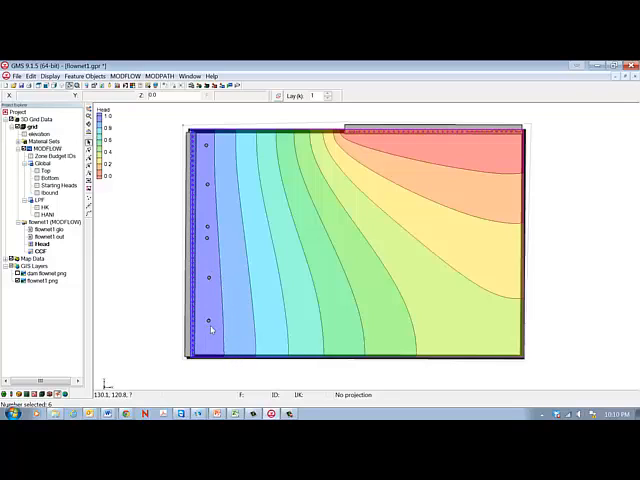
pyautogui.moveTo(210, 322)
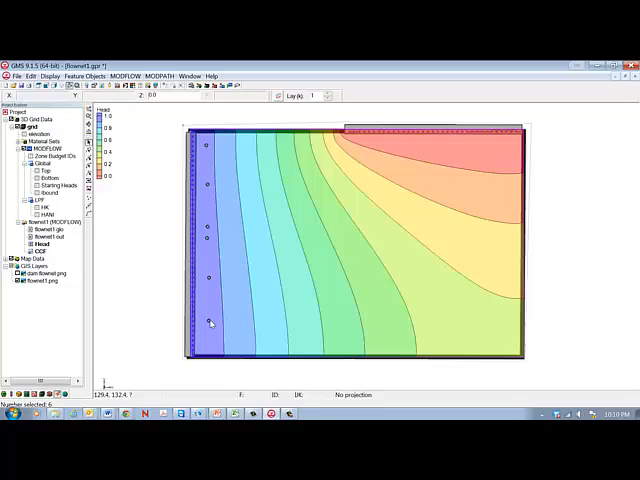
# Select the grid cells intersecting the boundary points via Select Intersecting Objects.
pyautogui.rightClick(212, 322)
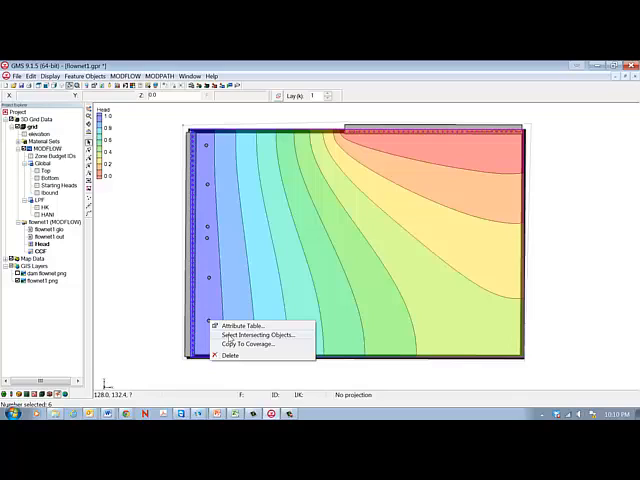
pyautogui.click(260, 334)
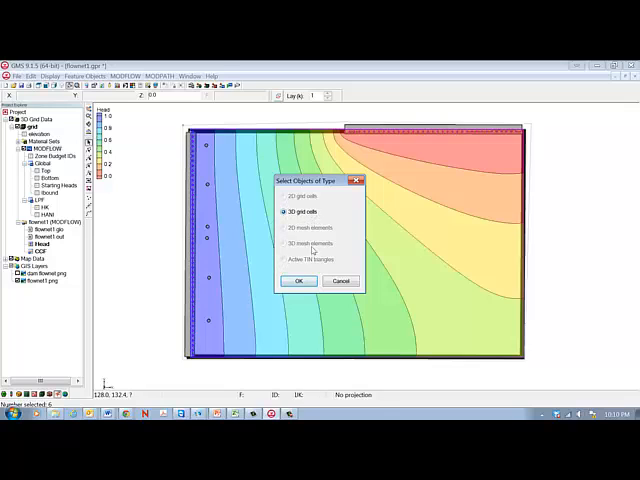
pyautogui.click(296, 280)
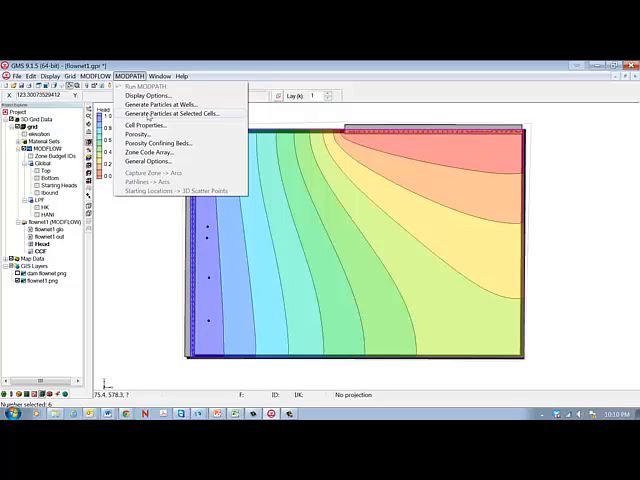
# Generate a particle set on the selected left-boundary cells to trace pathlines.
pyautogui.click(160, 114)
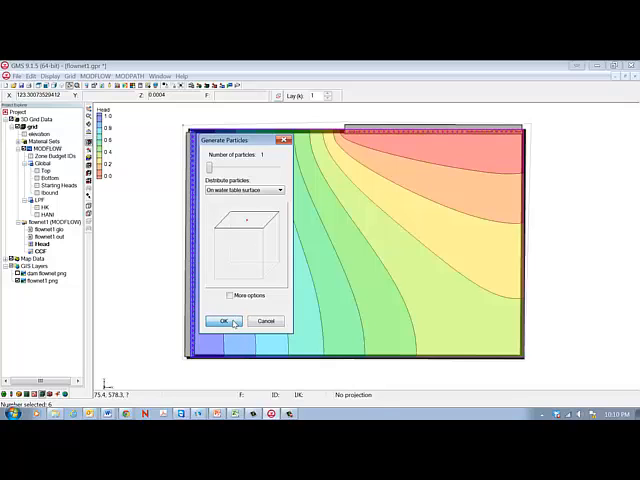
pyautogui.click(224, 320)
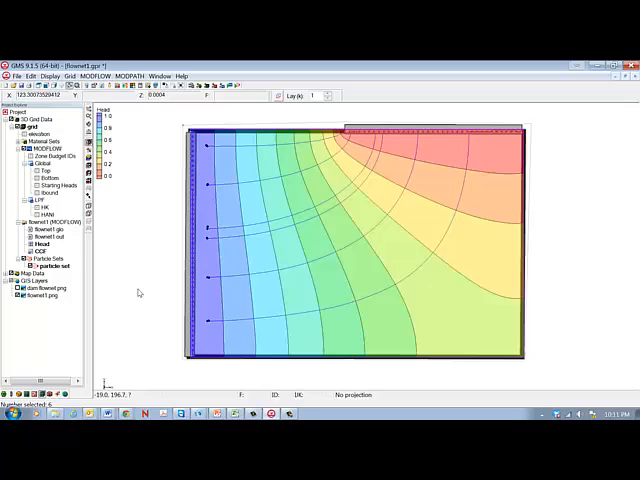
pyautogui.moveTo(132, 292)
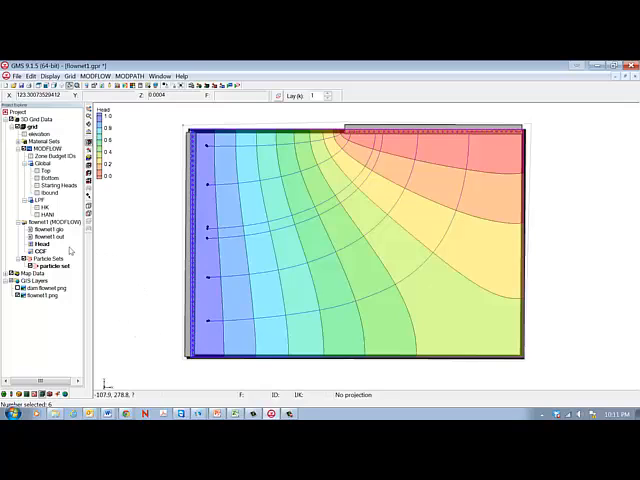
pyautogui.moveTo(200, 302)
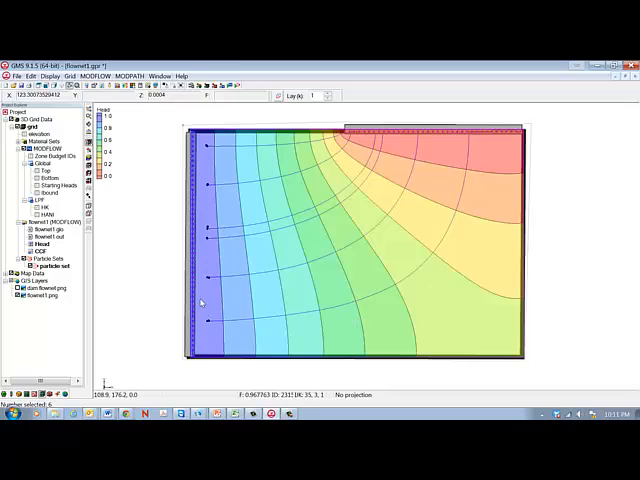
pyautogui.moveTo(236, 284)
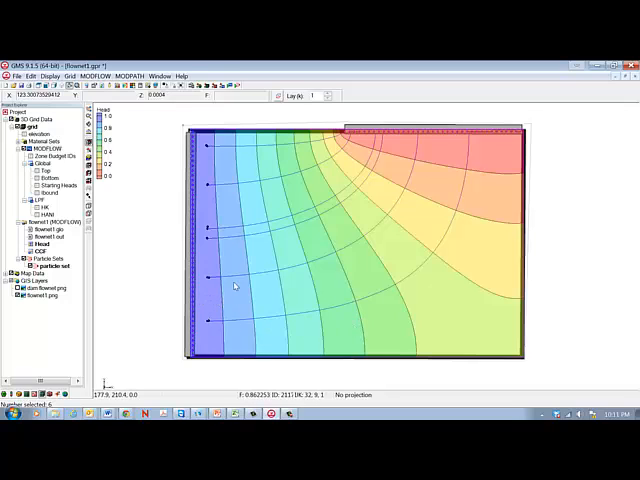
pyautogui.moveTo(236, 322)
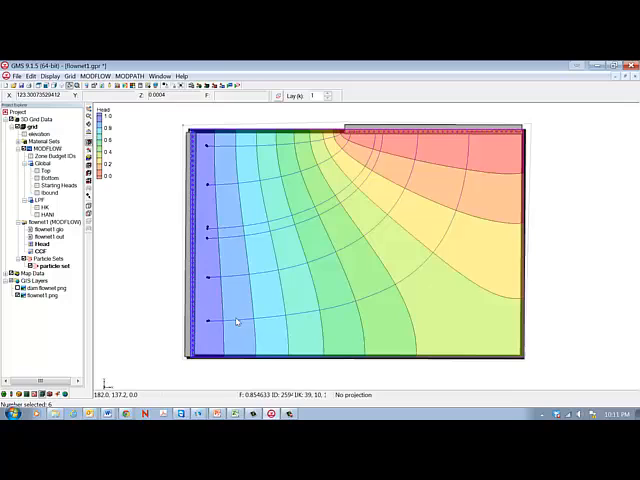
pyautogui.moveTo(244, 328)
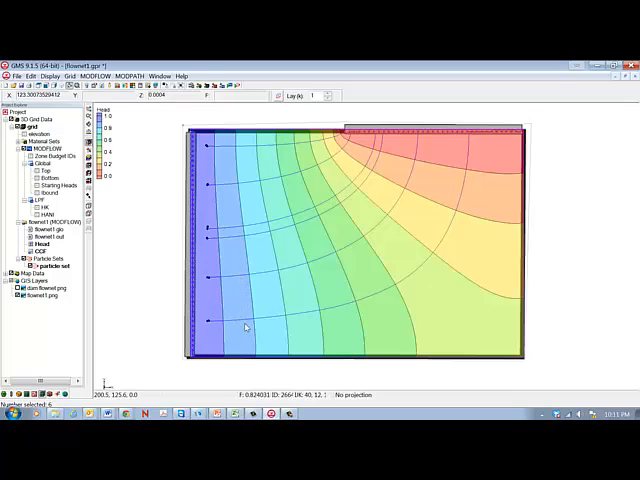
pyautogui.moveTo(234, 302)
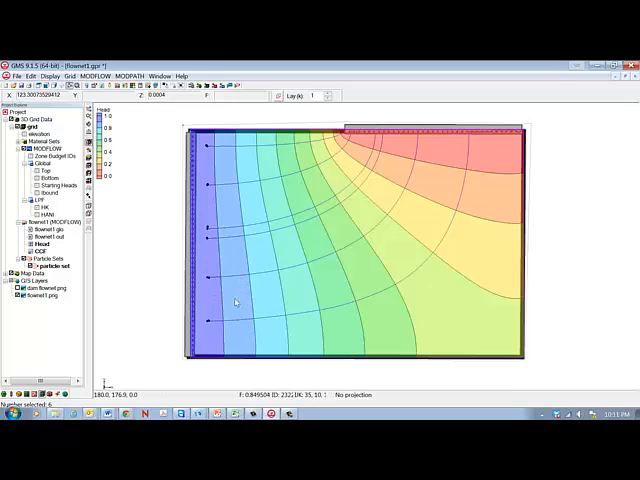
pyautogui.moveTo(300, 296)
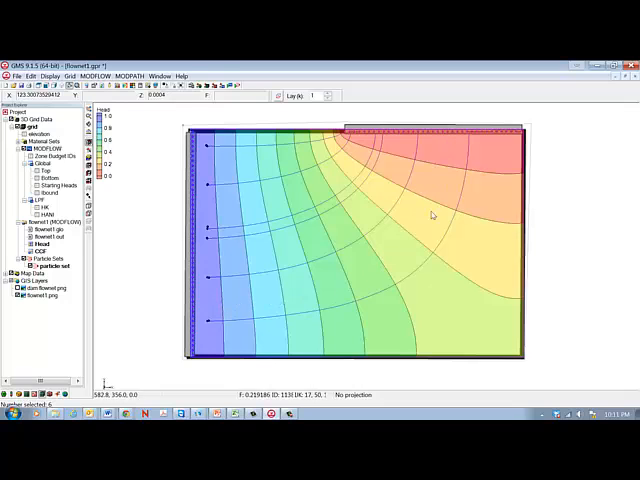
pyautogui.moveTo(200, 256)
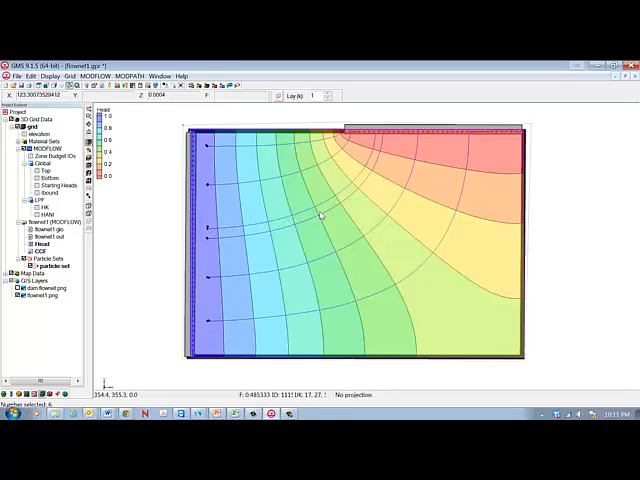
pyautogui.moveTo(380, 148)
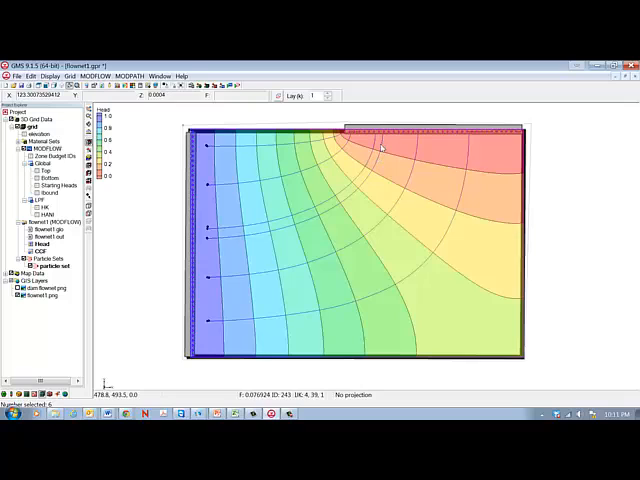
pyautogui.moveTo(270, 328)
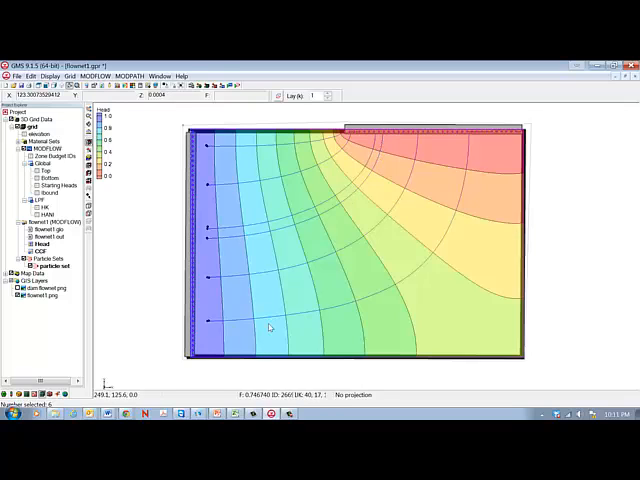
pyautogui.moveTo(318, 340)
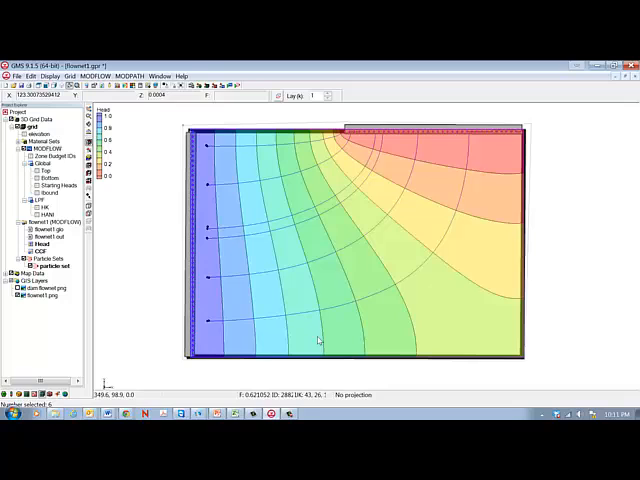
pyautogui.moveTo(104, 388)
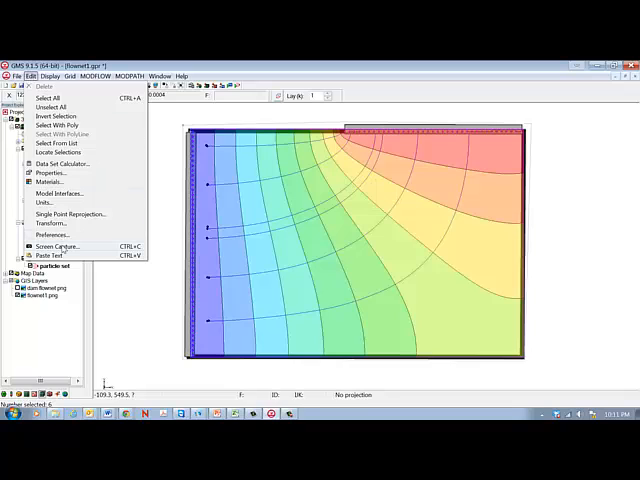
# Screen-capture the flow net view to the clipboard as a picture.
pyautogui.click(62, 246)
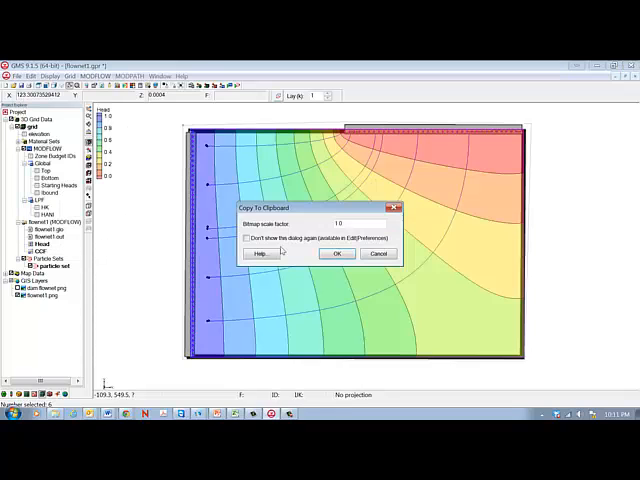
pyautogui.click(338, 252)
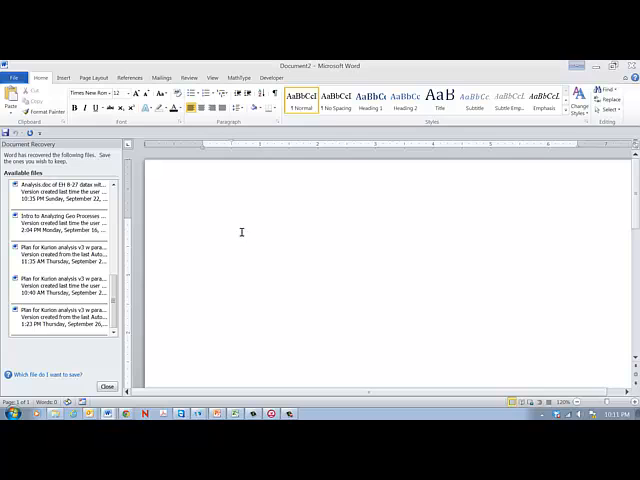
# Paste the flow net image into the Word document and place the cursor above it.
pyautogui.rightClick(236, 222)
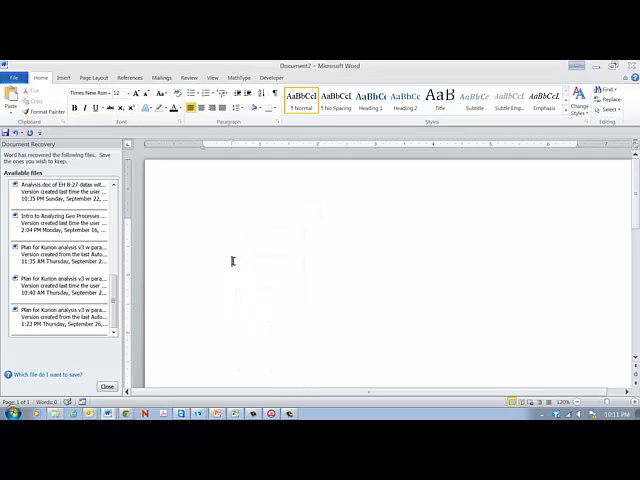
pyautogui.rightClick(234, 262)
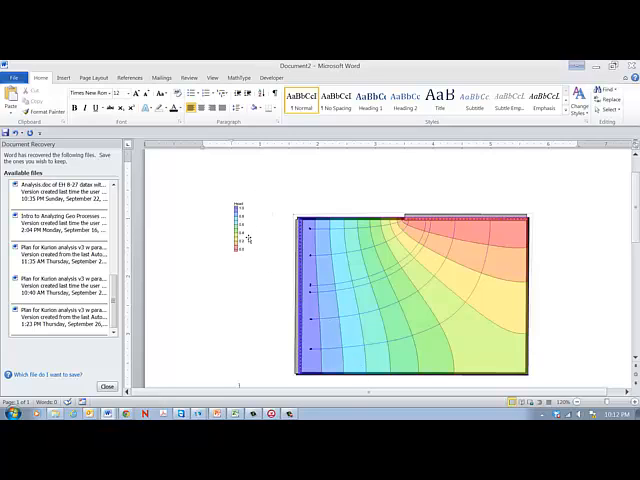
pyautogui.click(416, 290)
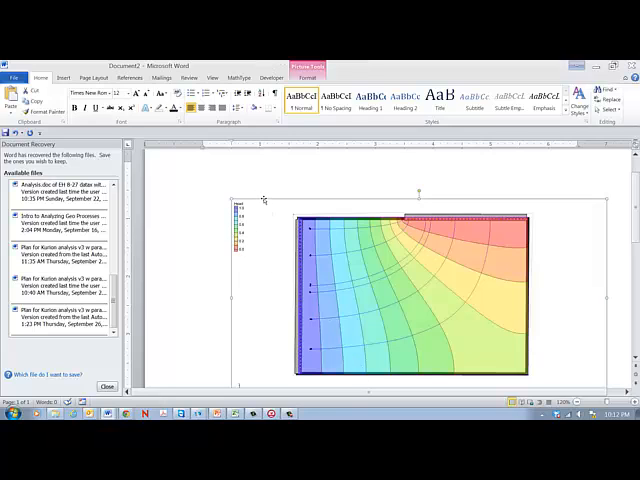
pyautogui.click(258, 186)
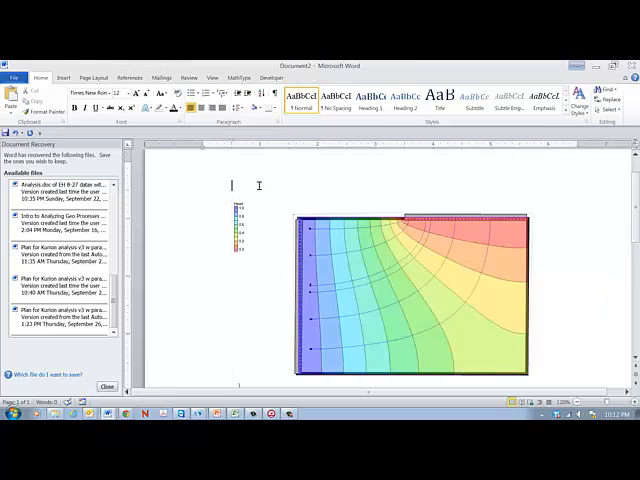
pyautogui.write('F')
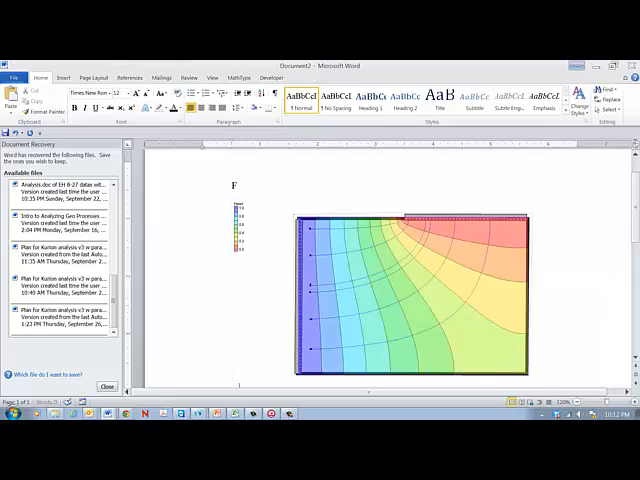
pyautogui.write('lownet')
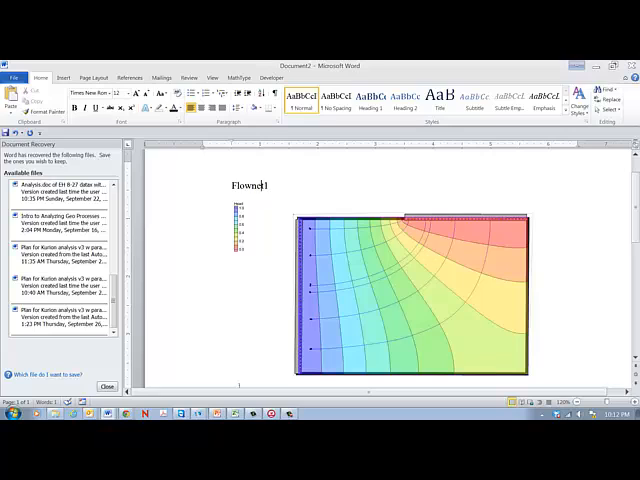
pyautogui.write('.')
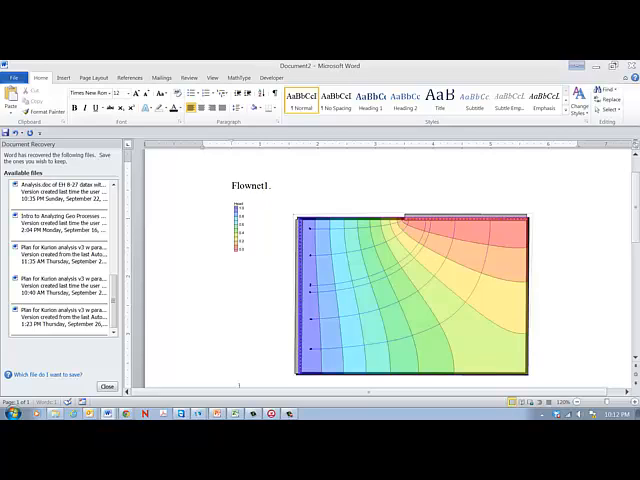
pyautogui.write('gpr')
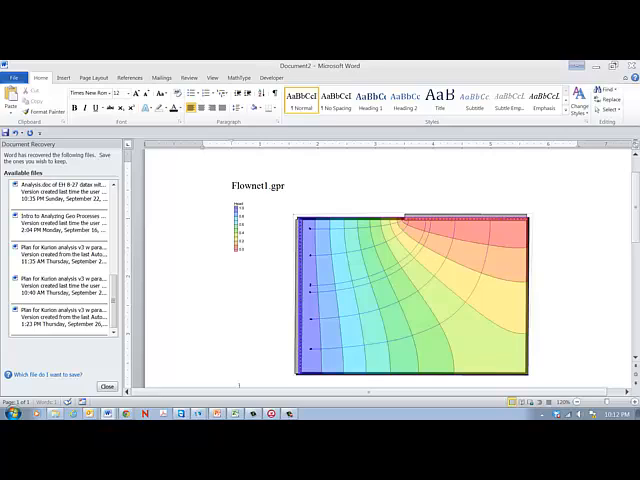
pyautogui.write('Analysis done by')
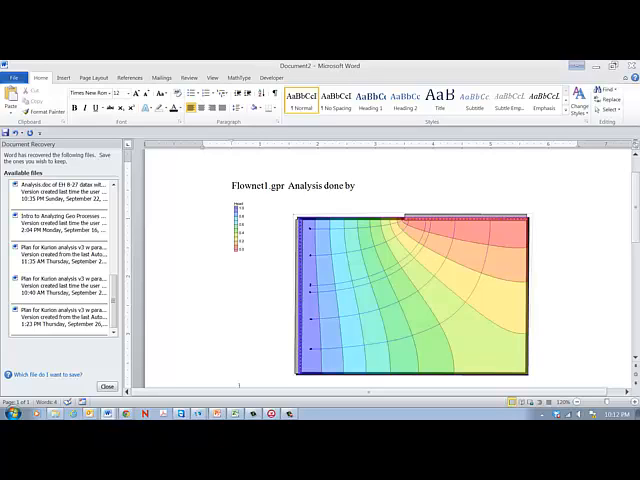
pyautogui.write('L. Murdoch')
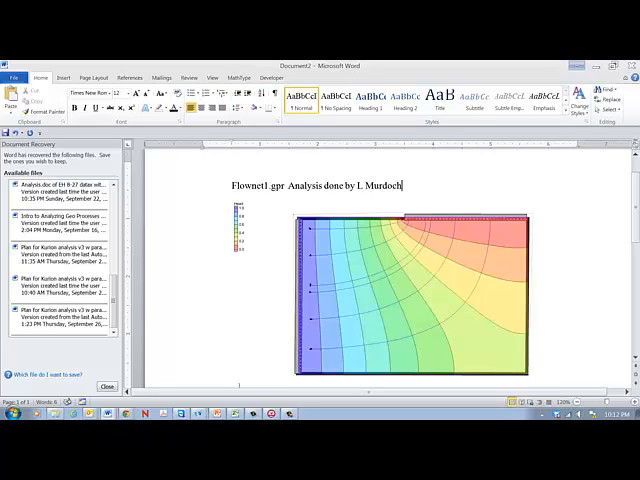
pyautogui.write('on 1 Oct')
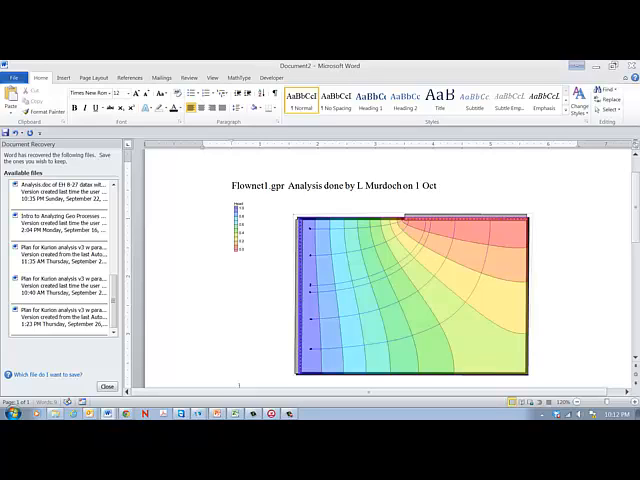
pyautogui.write('2013.')
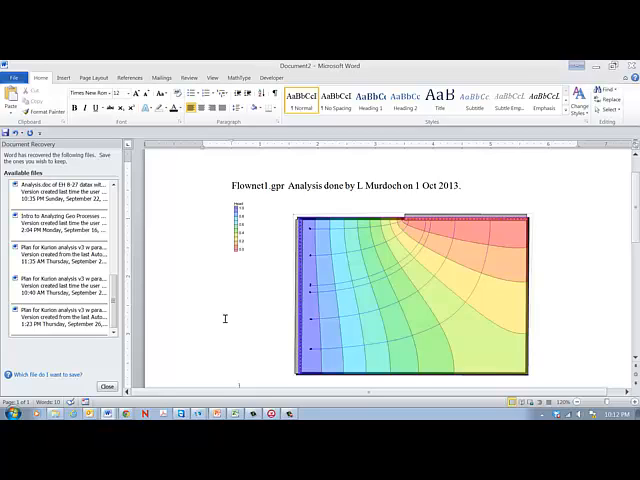
pyautogui.click(466, 188)
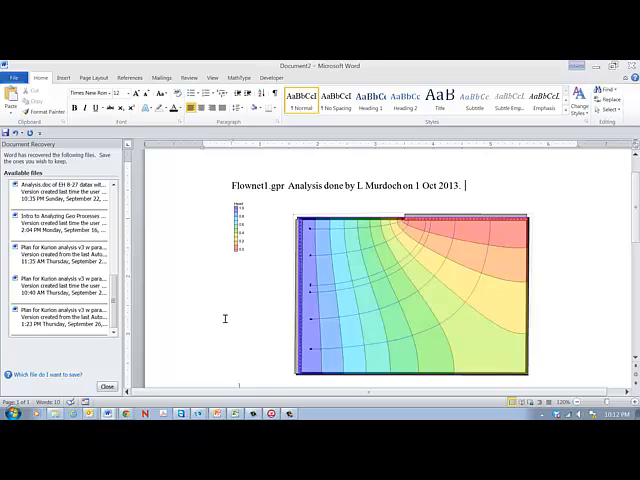